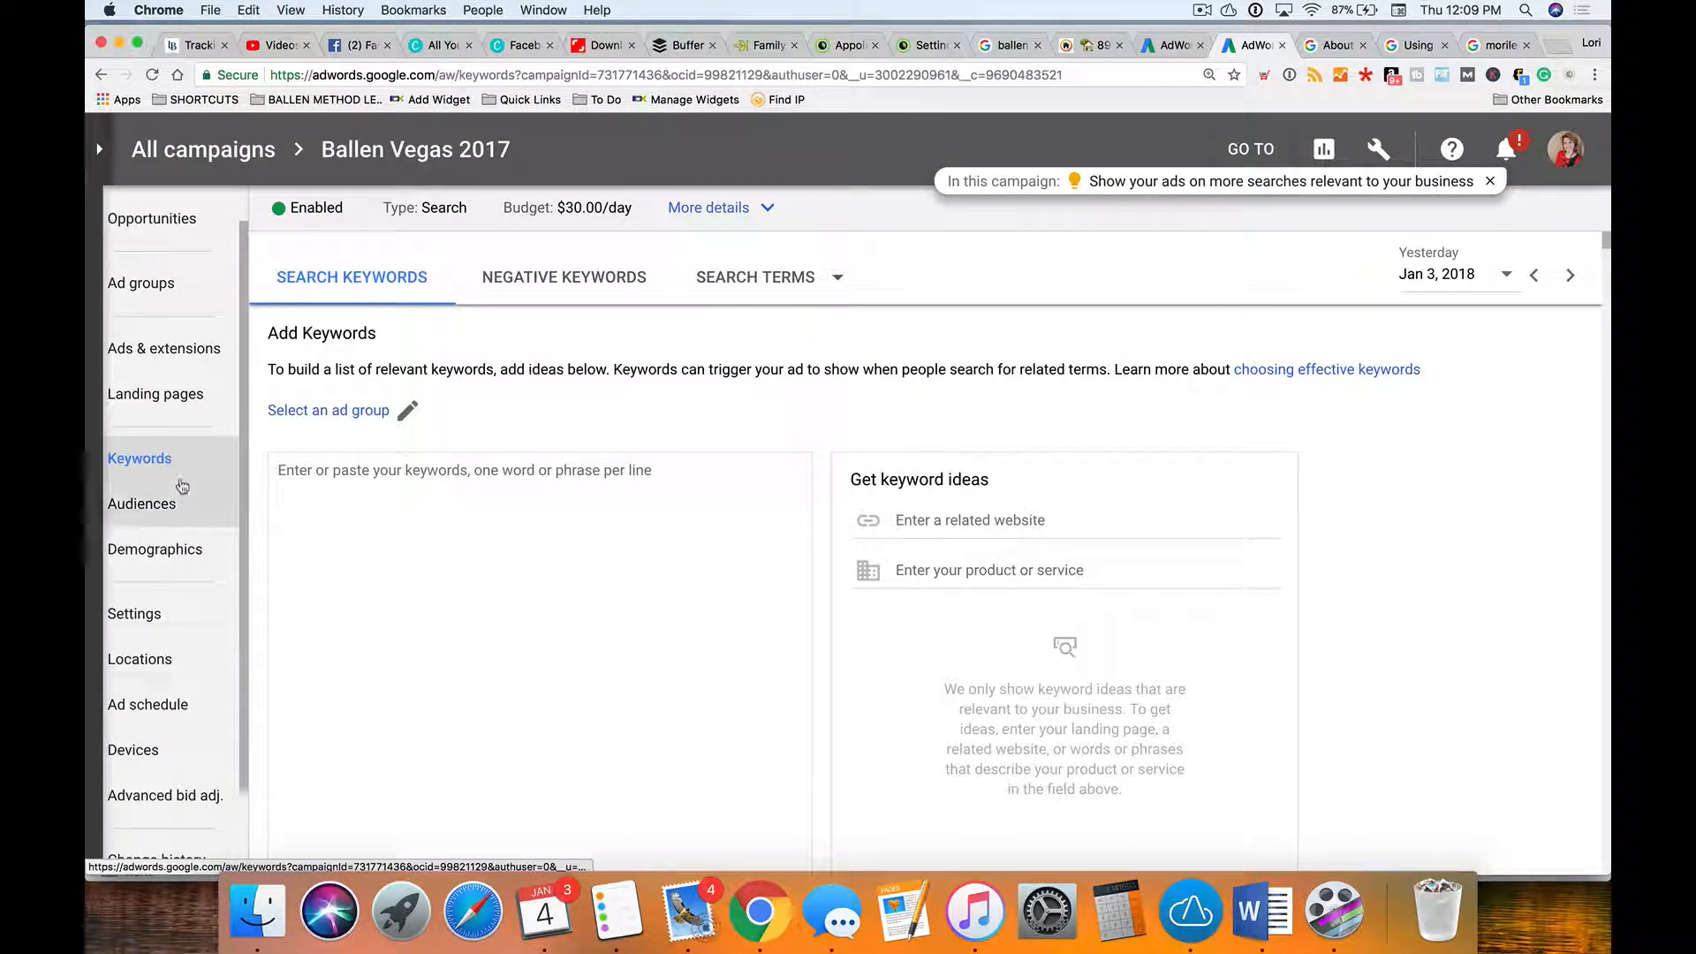
Step: Enter 'pet food' in the campaign's keyword entry box
right_click(491, 403)
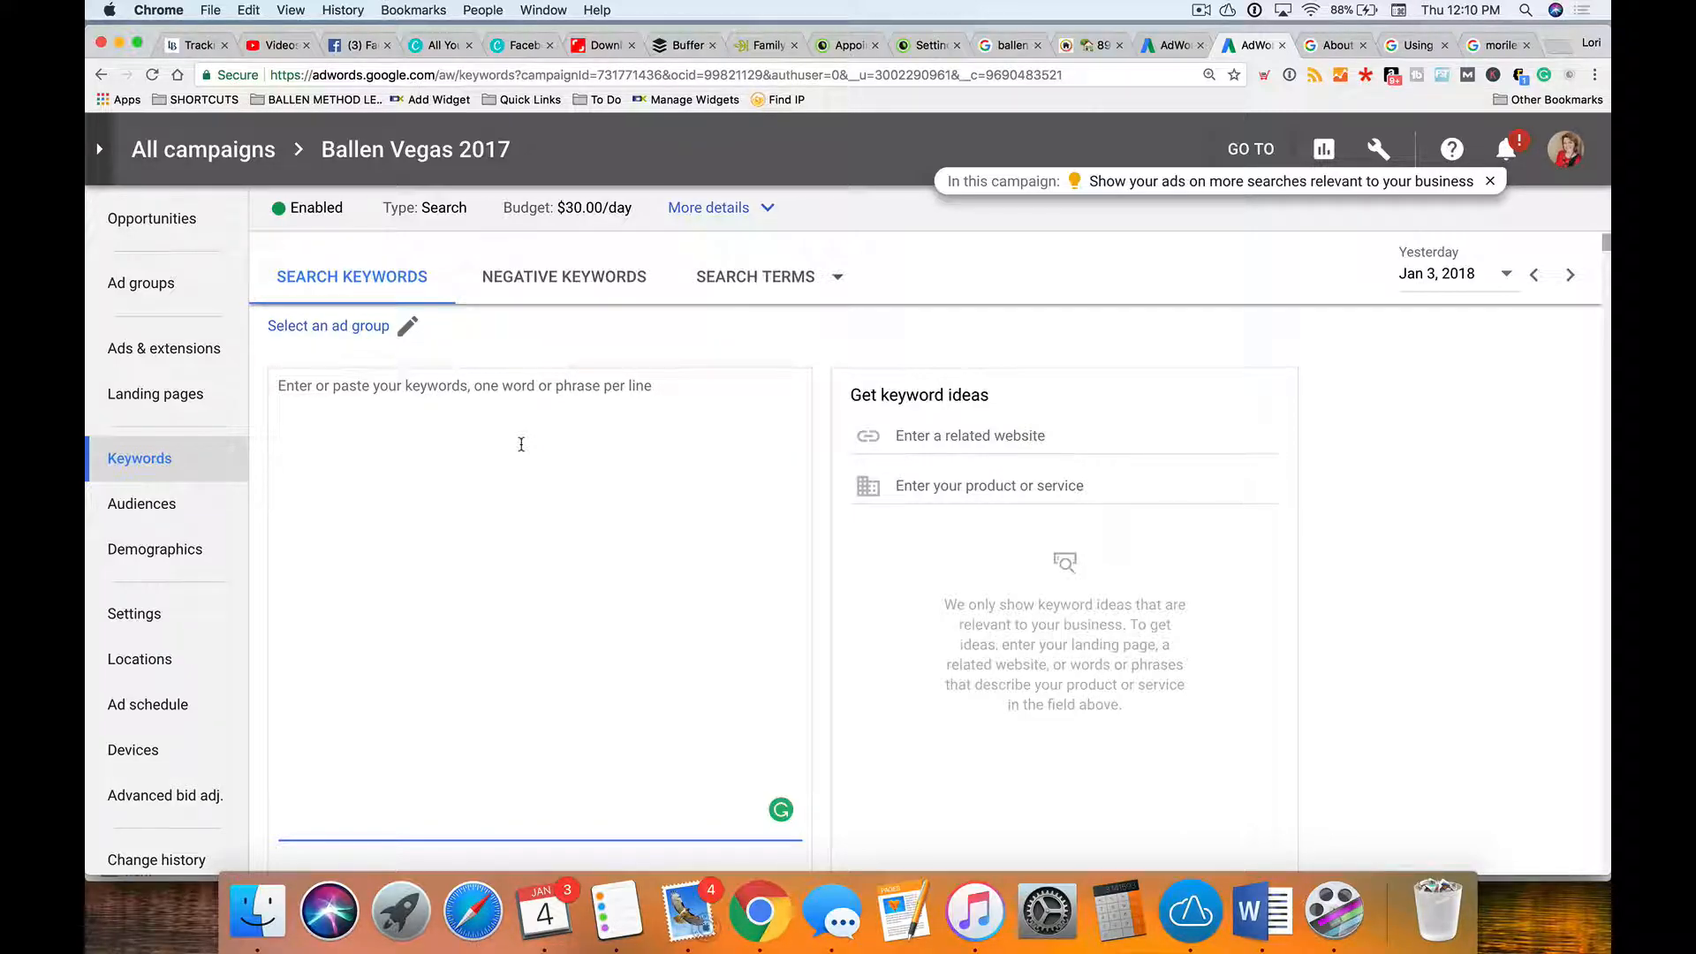
text(pet food)
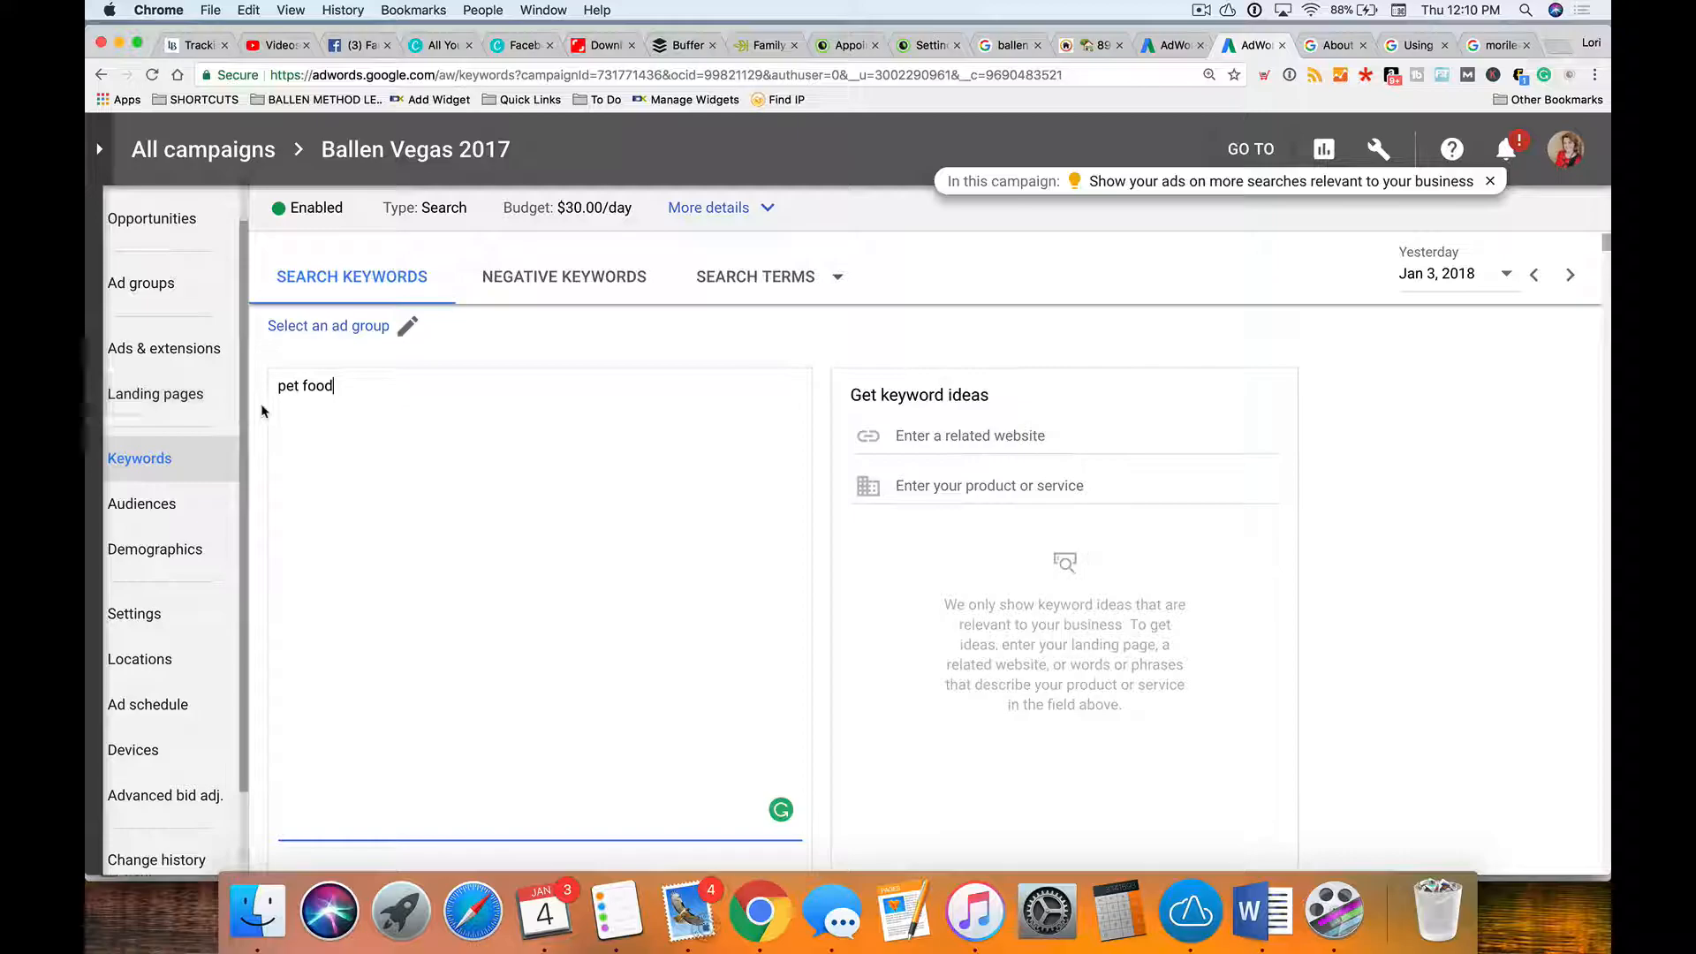
mouse_move(452, 408)
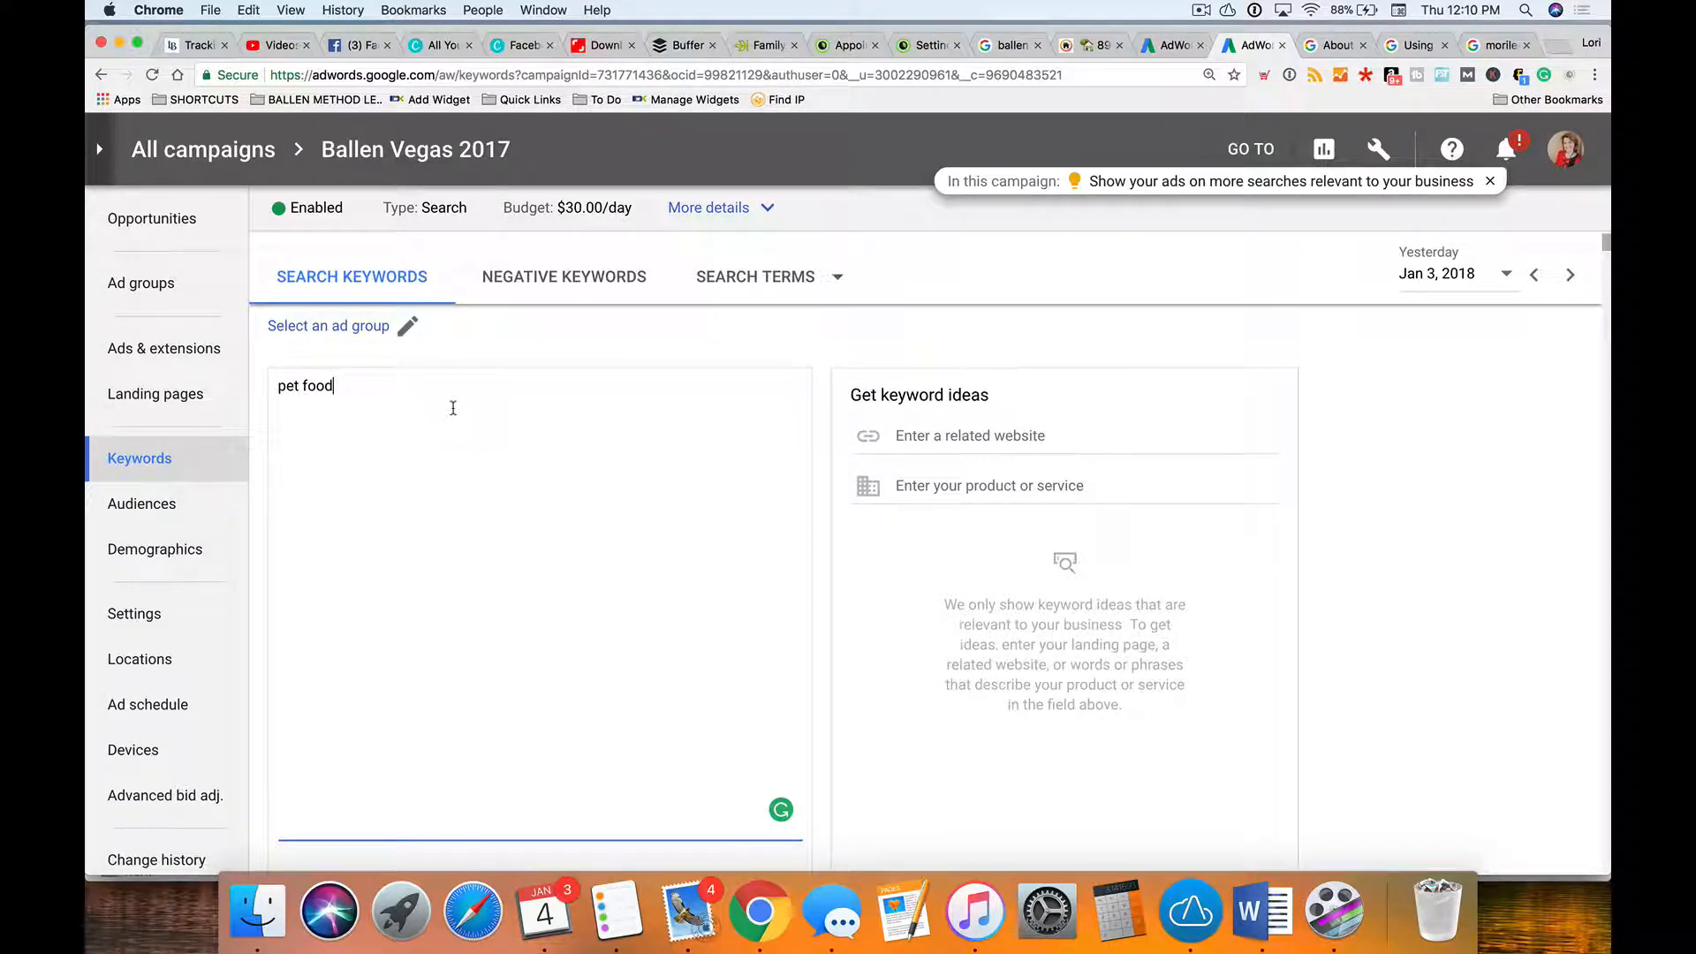
mouse_move(460, 406)
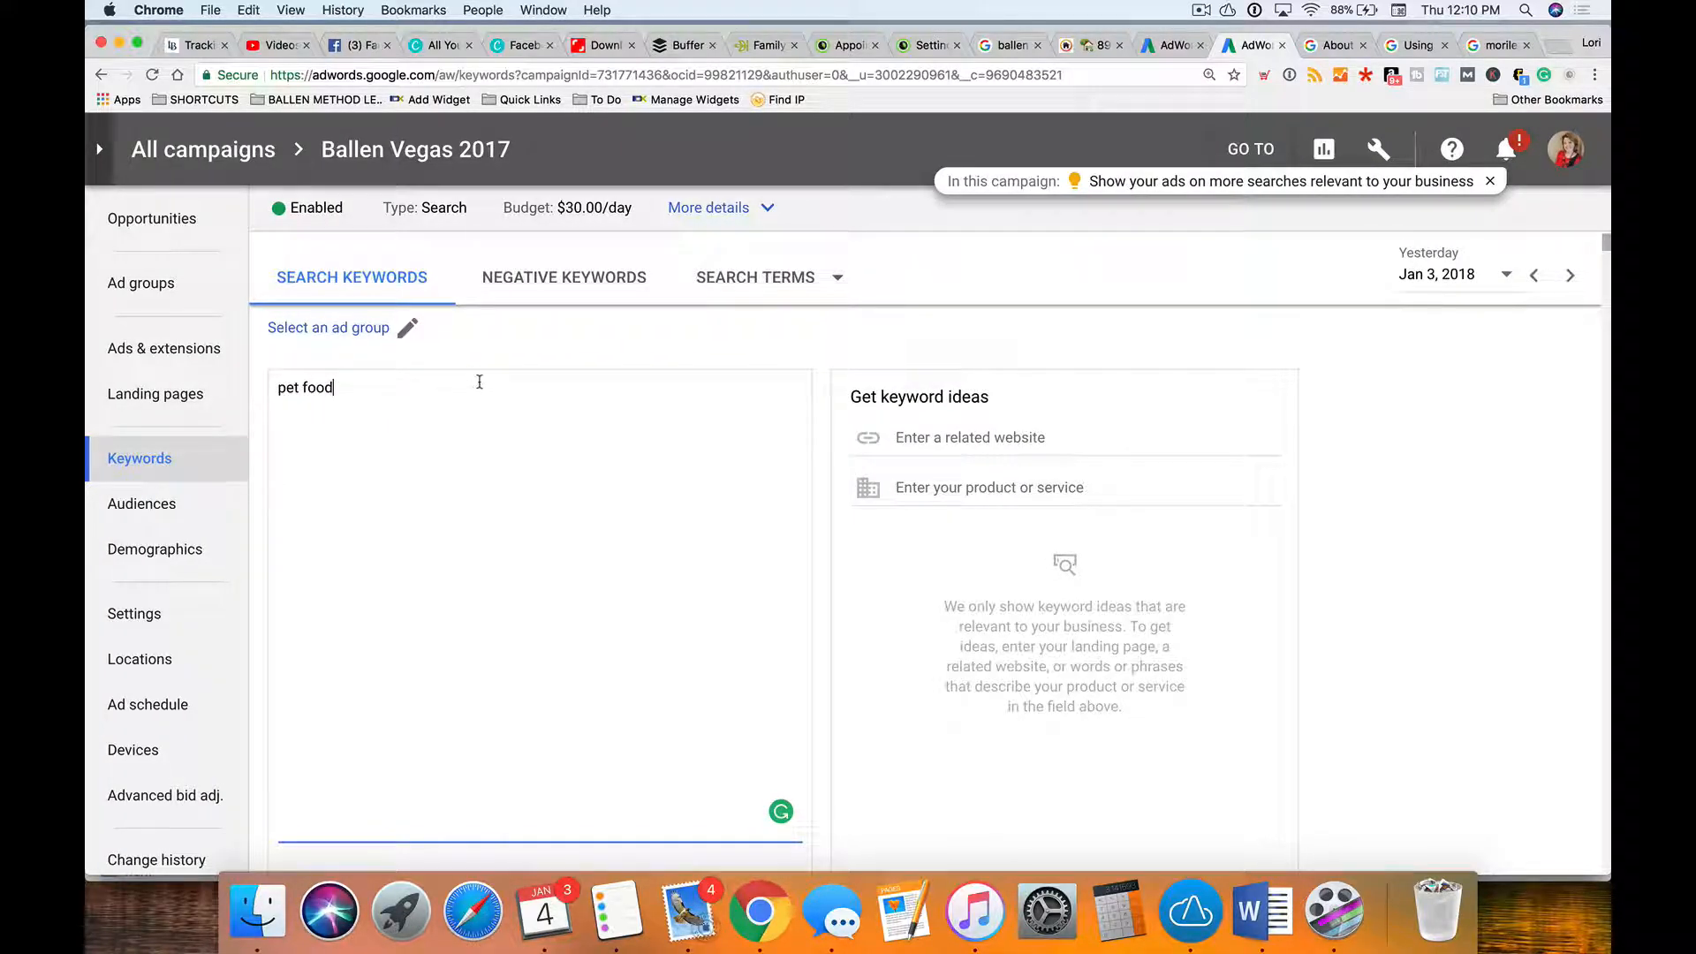
mouse_move(456, 429)
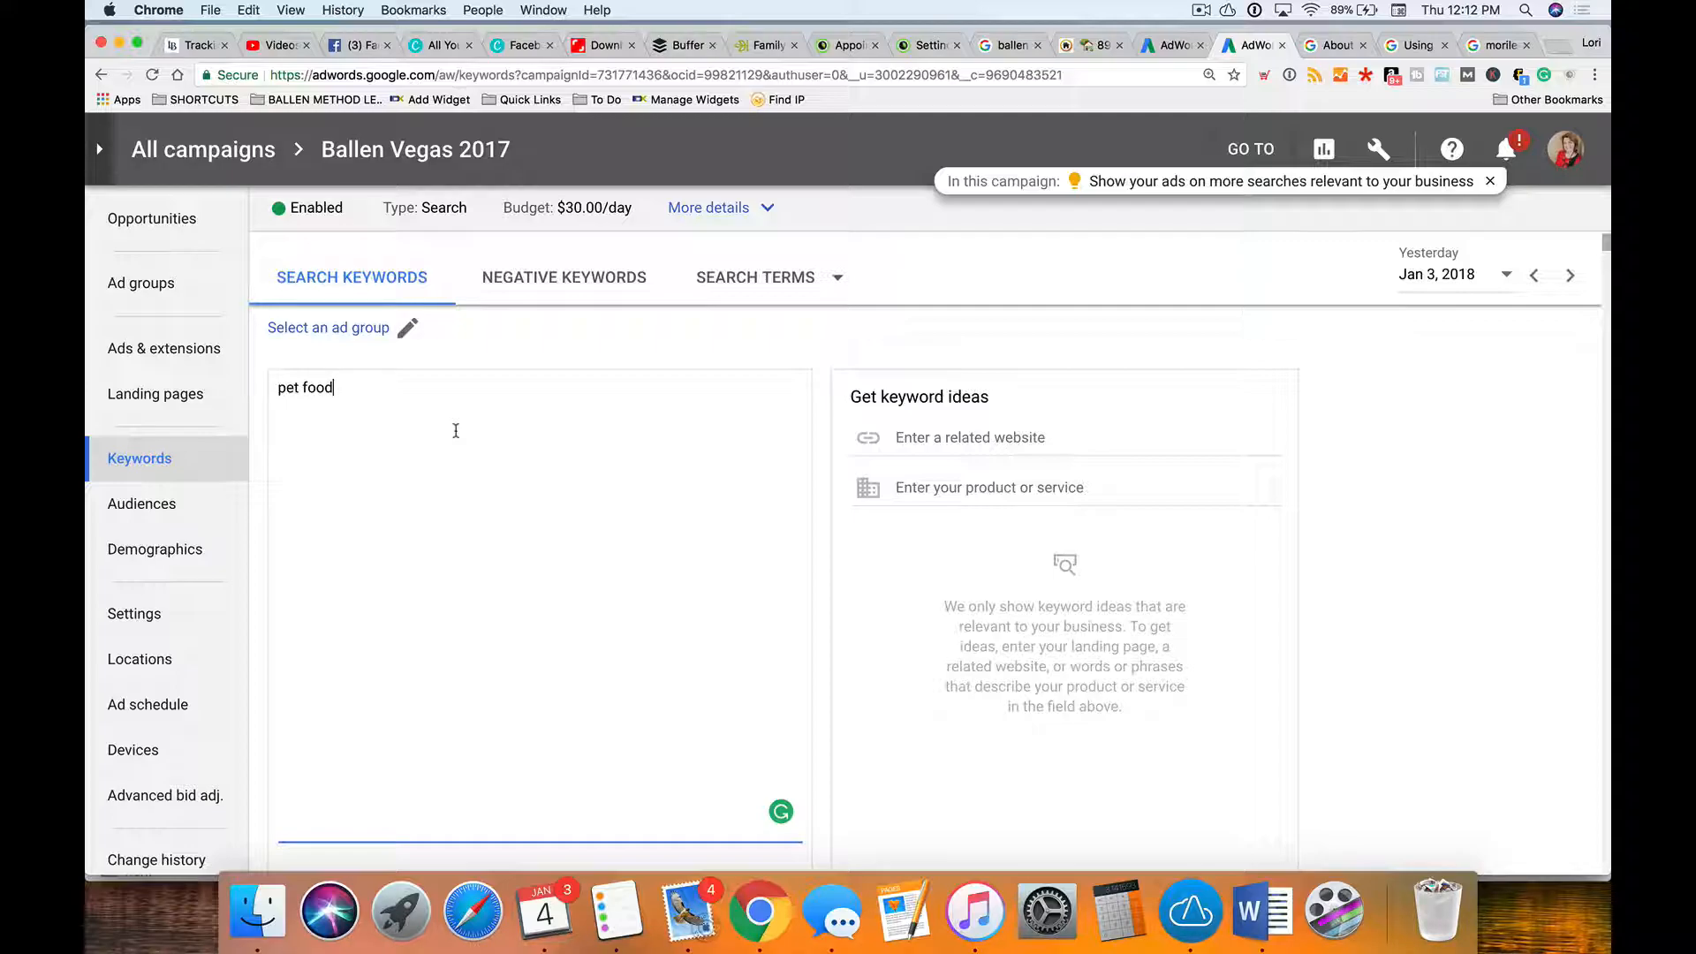
Step: Replace 'pet food' with the broad match keyword 'real estate'
double_click(318, 386)
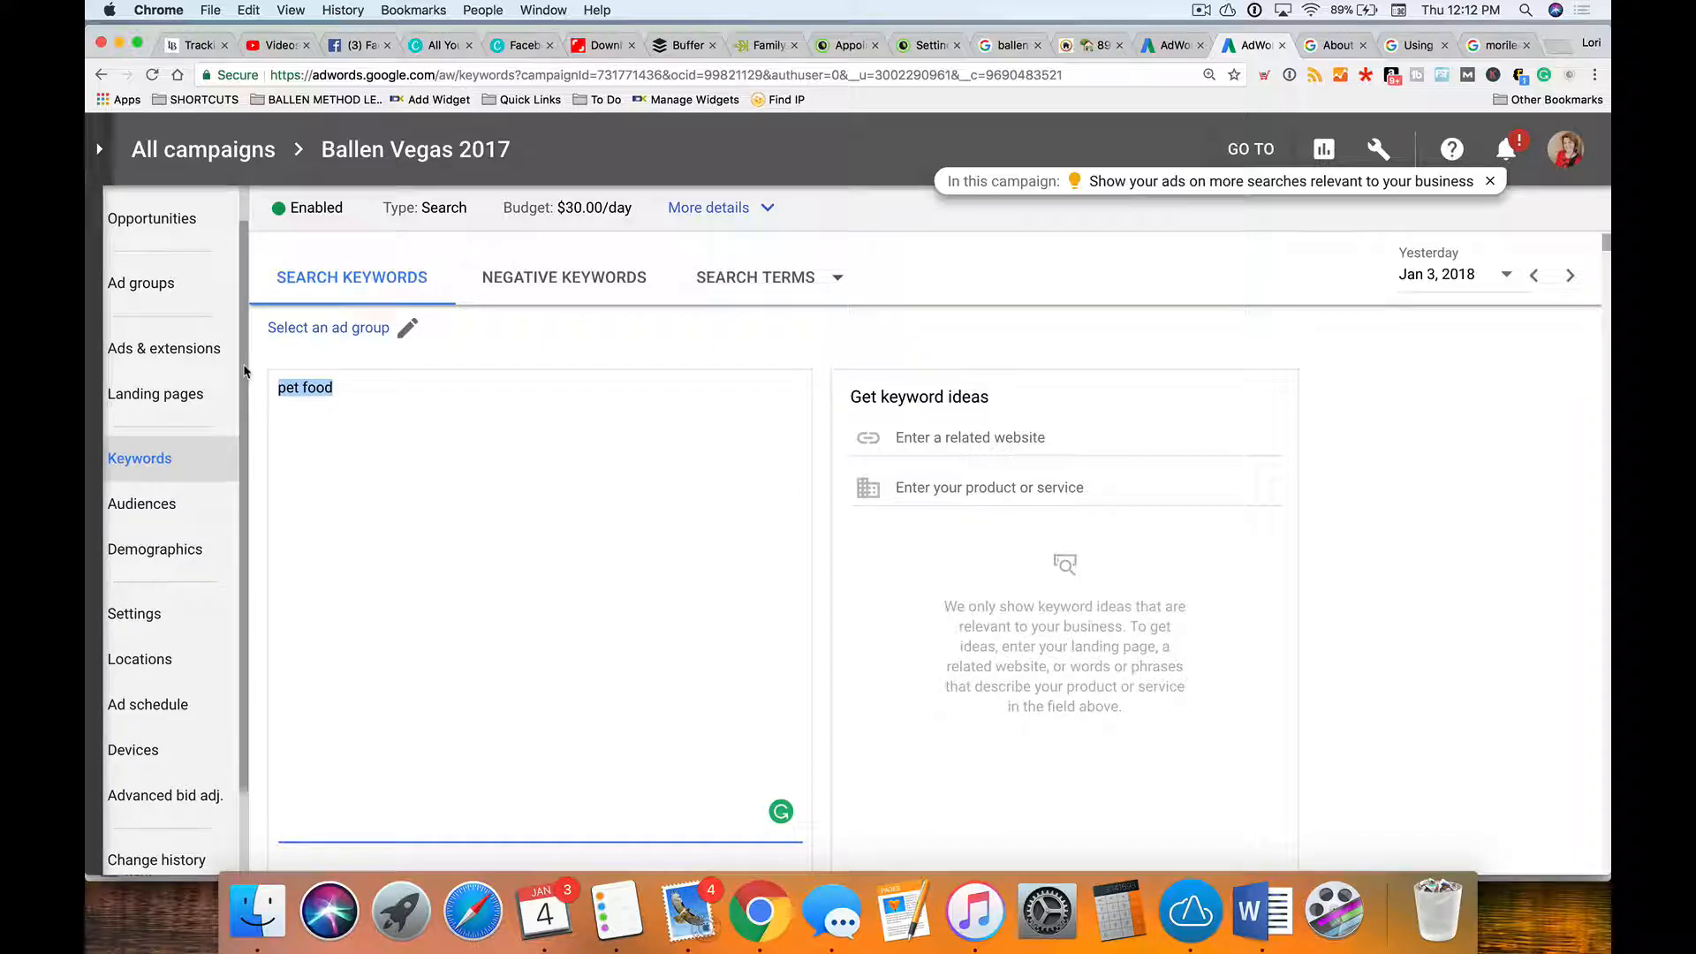
text(real estate)
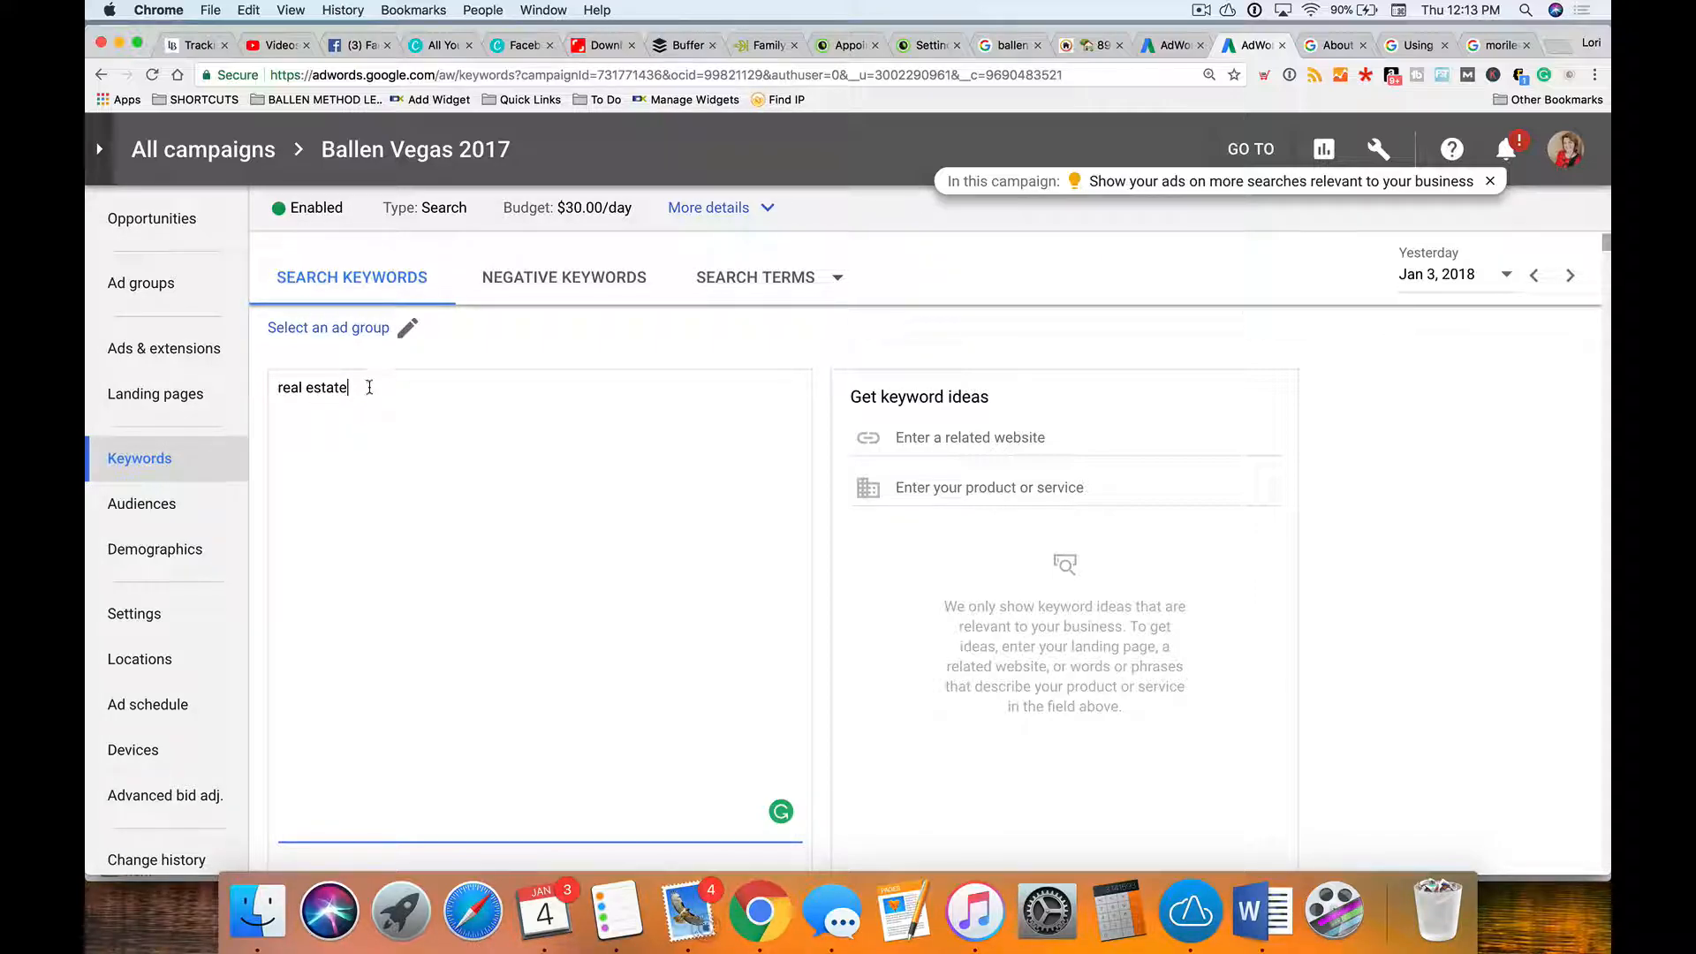
Step: List real estate, "real estate" and [real estate] as broad, phrase and exact match lines
key(cmd+a)
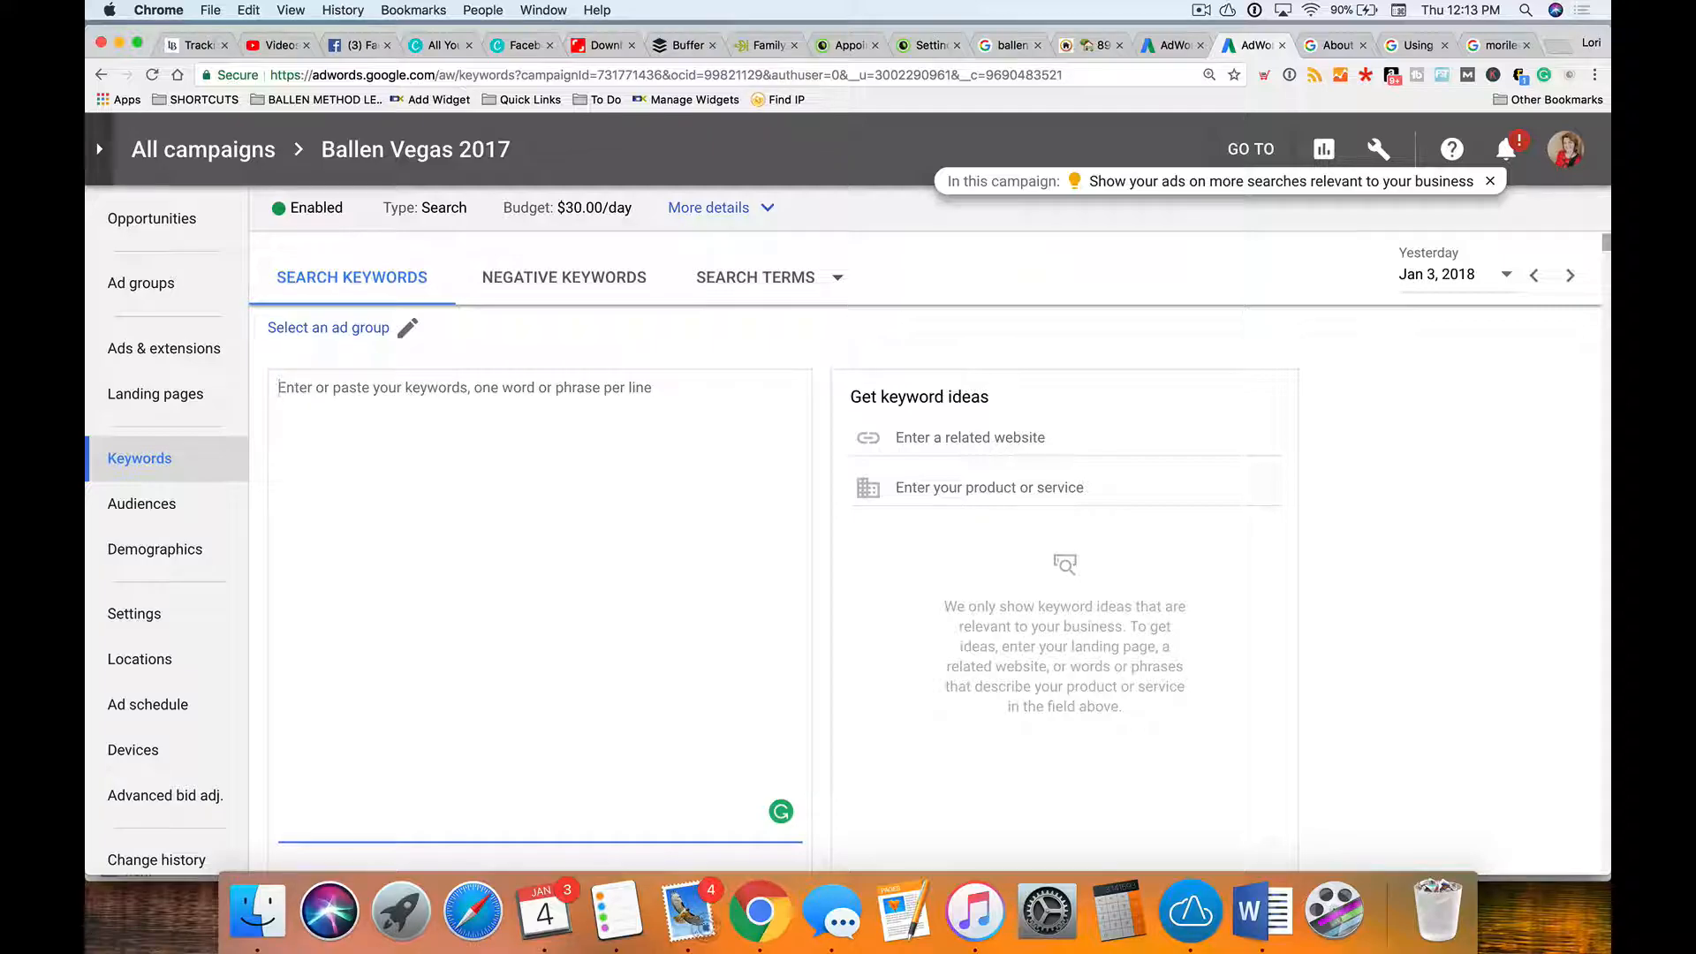
text(real estate)
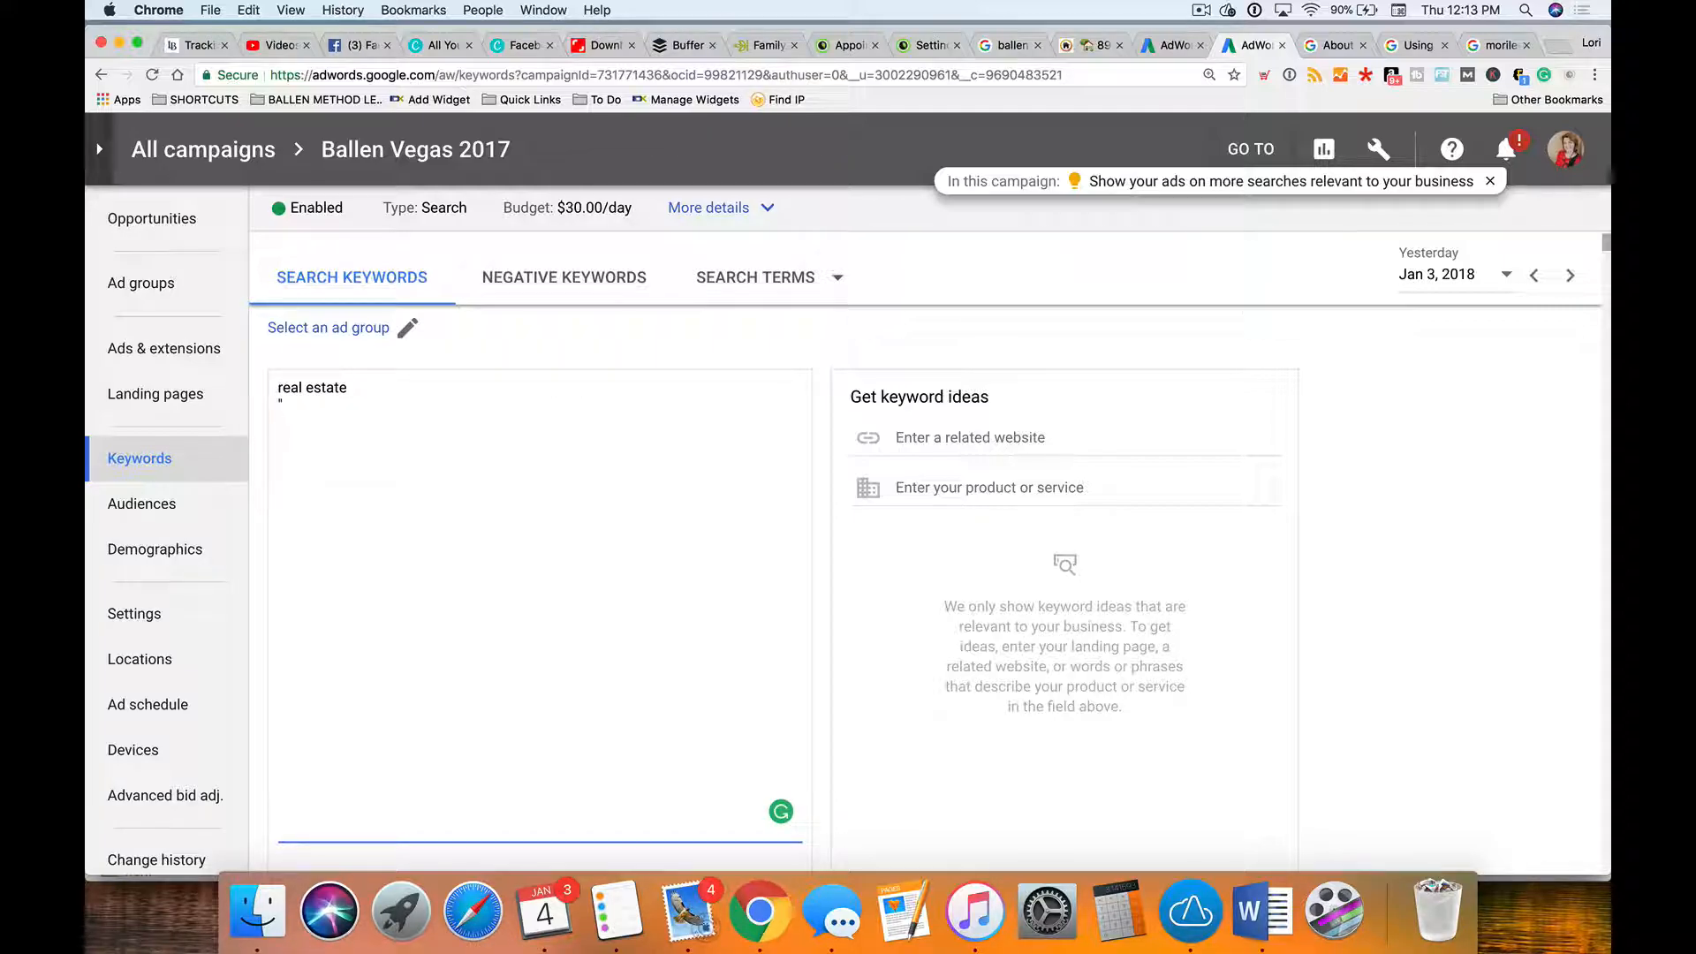
text("real es)
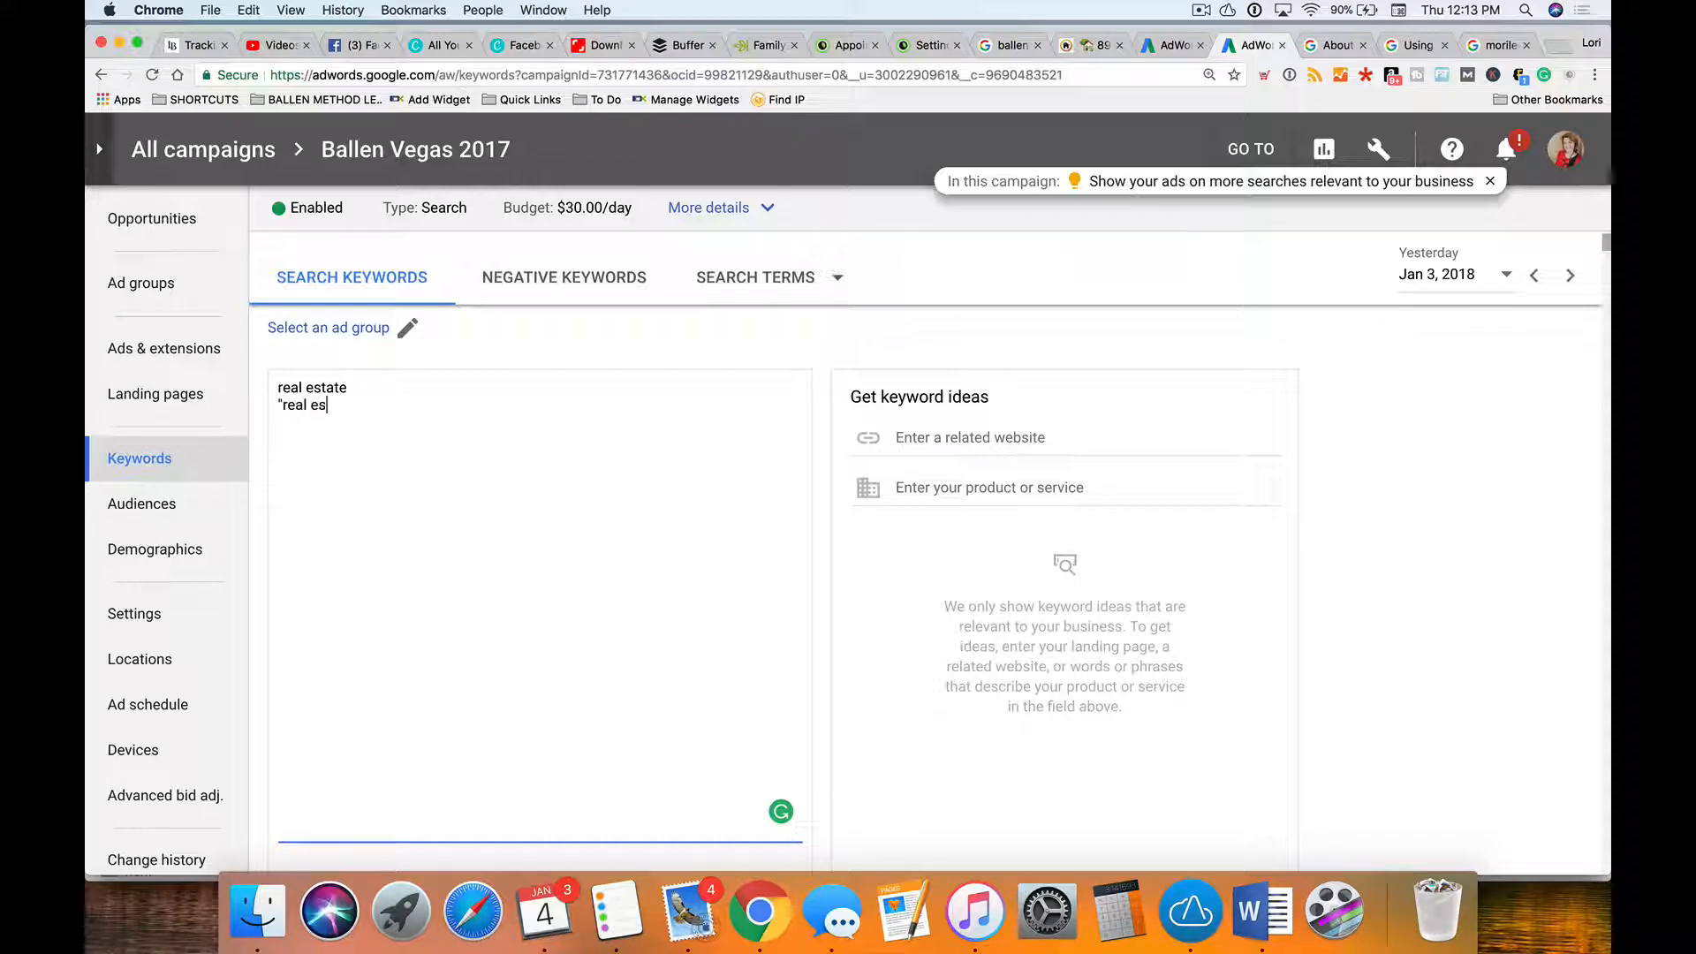
text(tate")
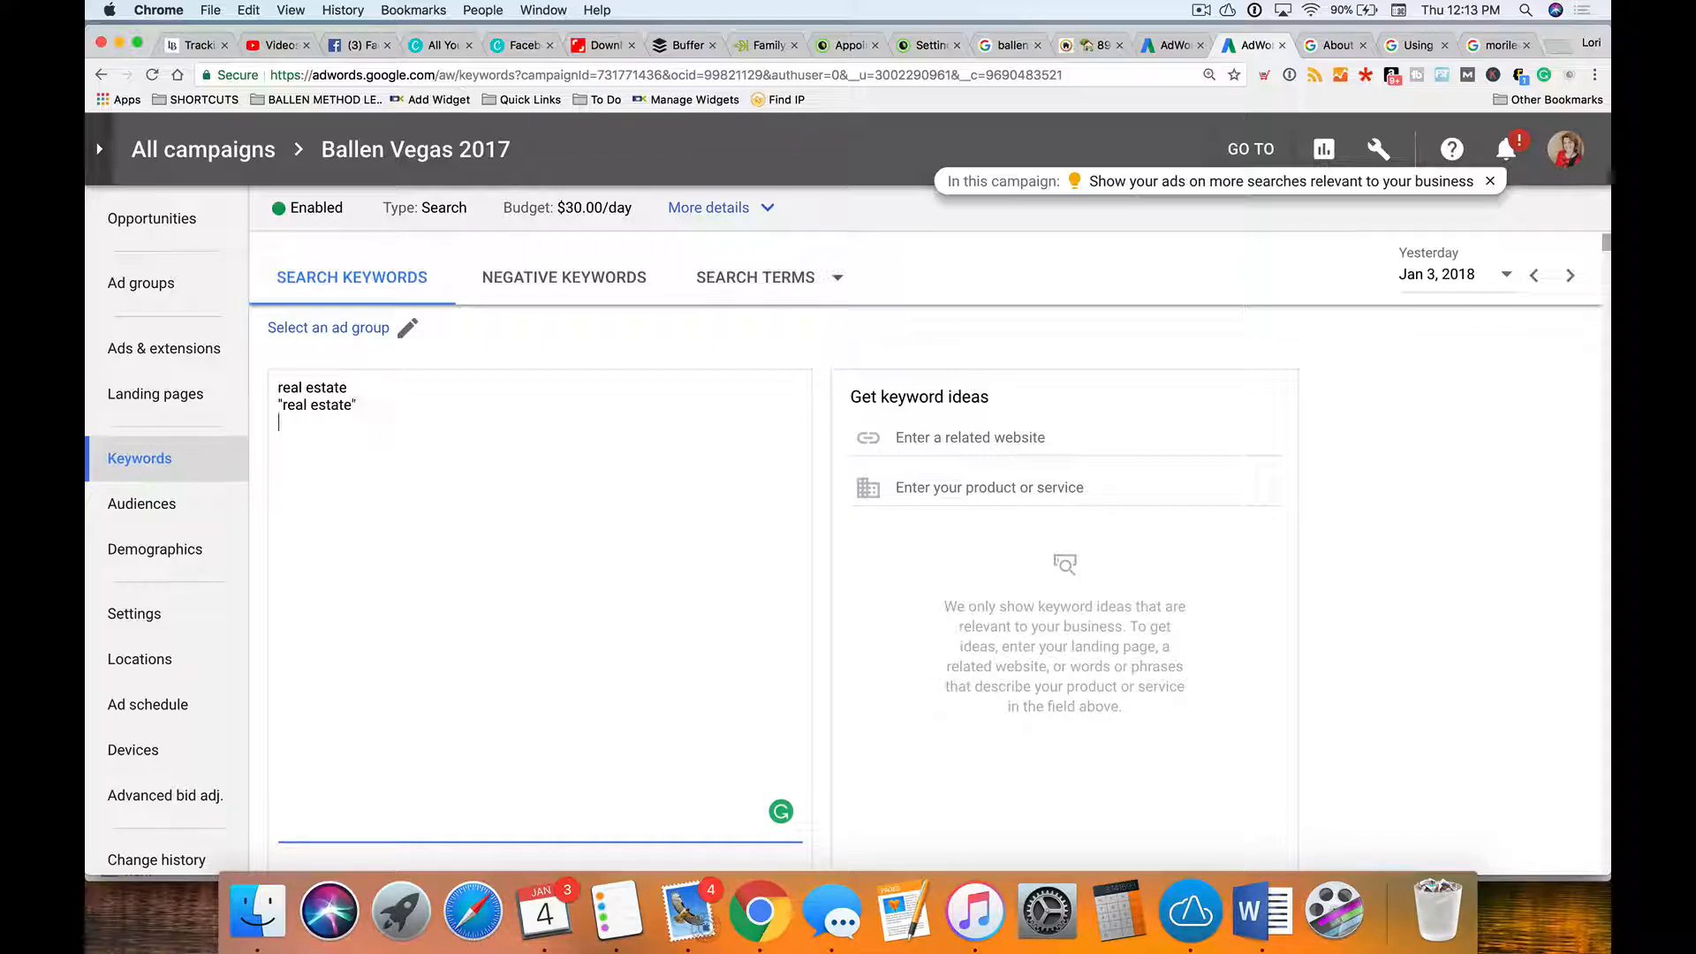
text([)
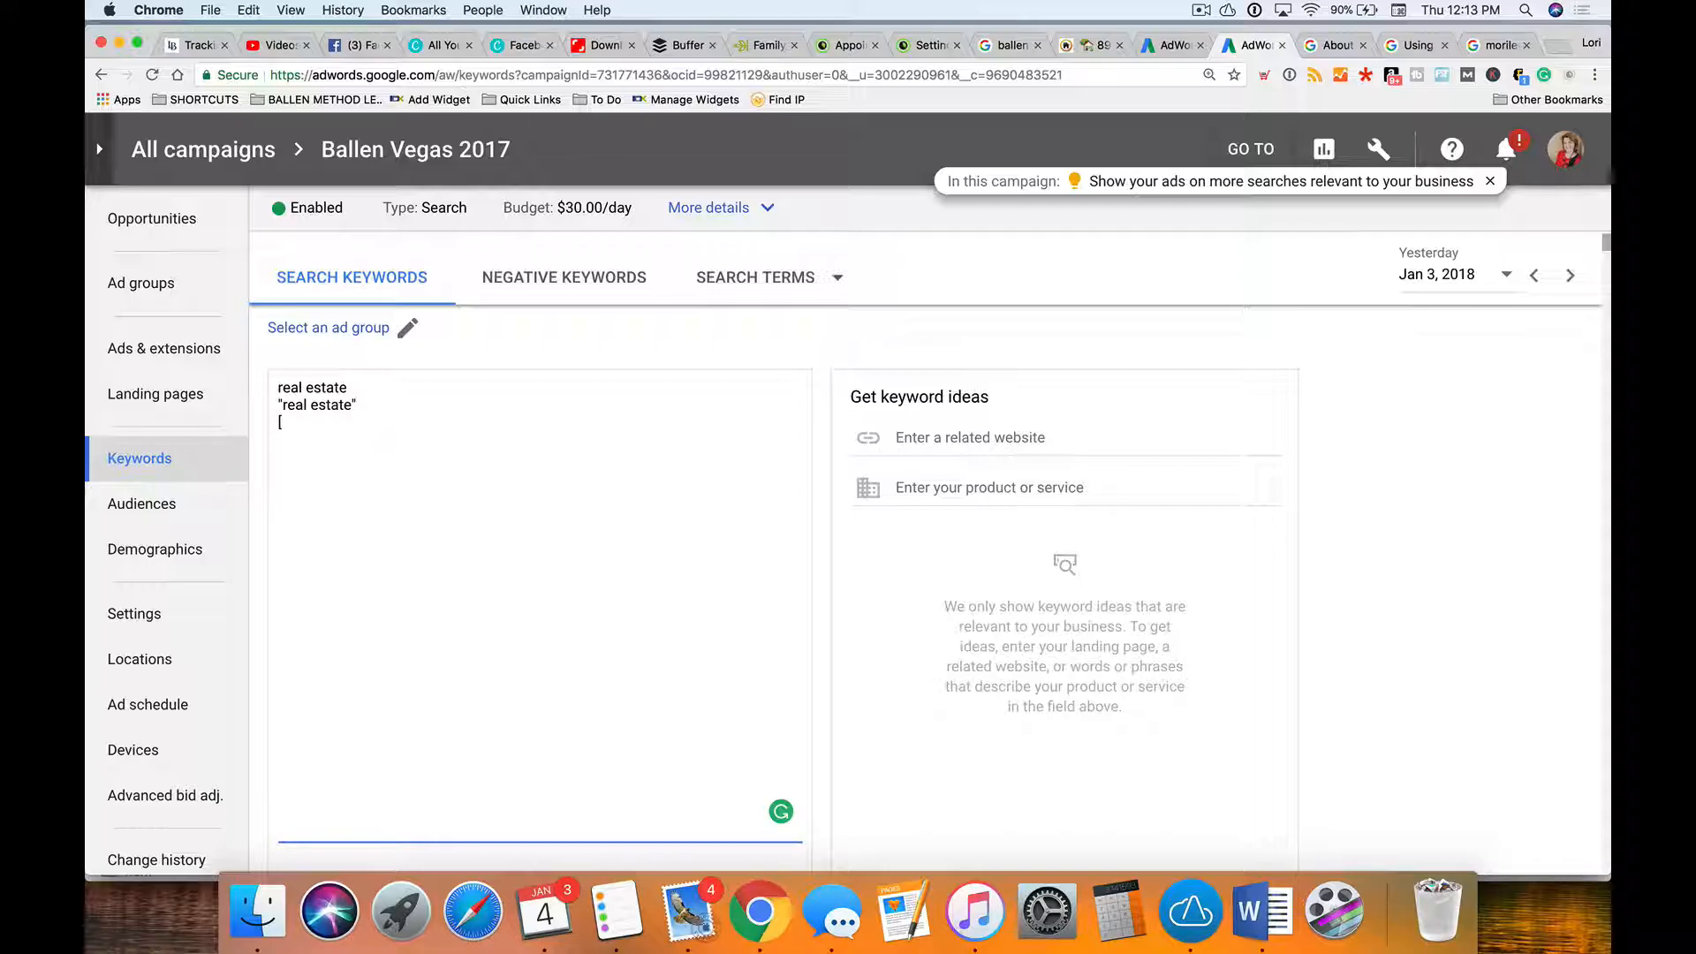
text(real)
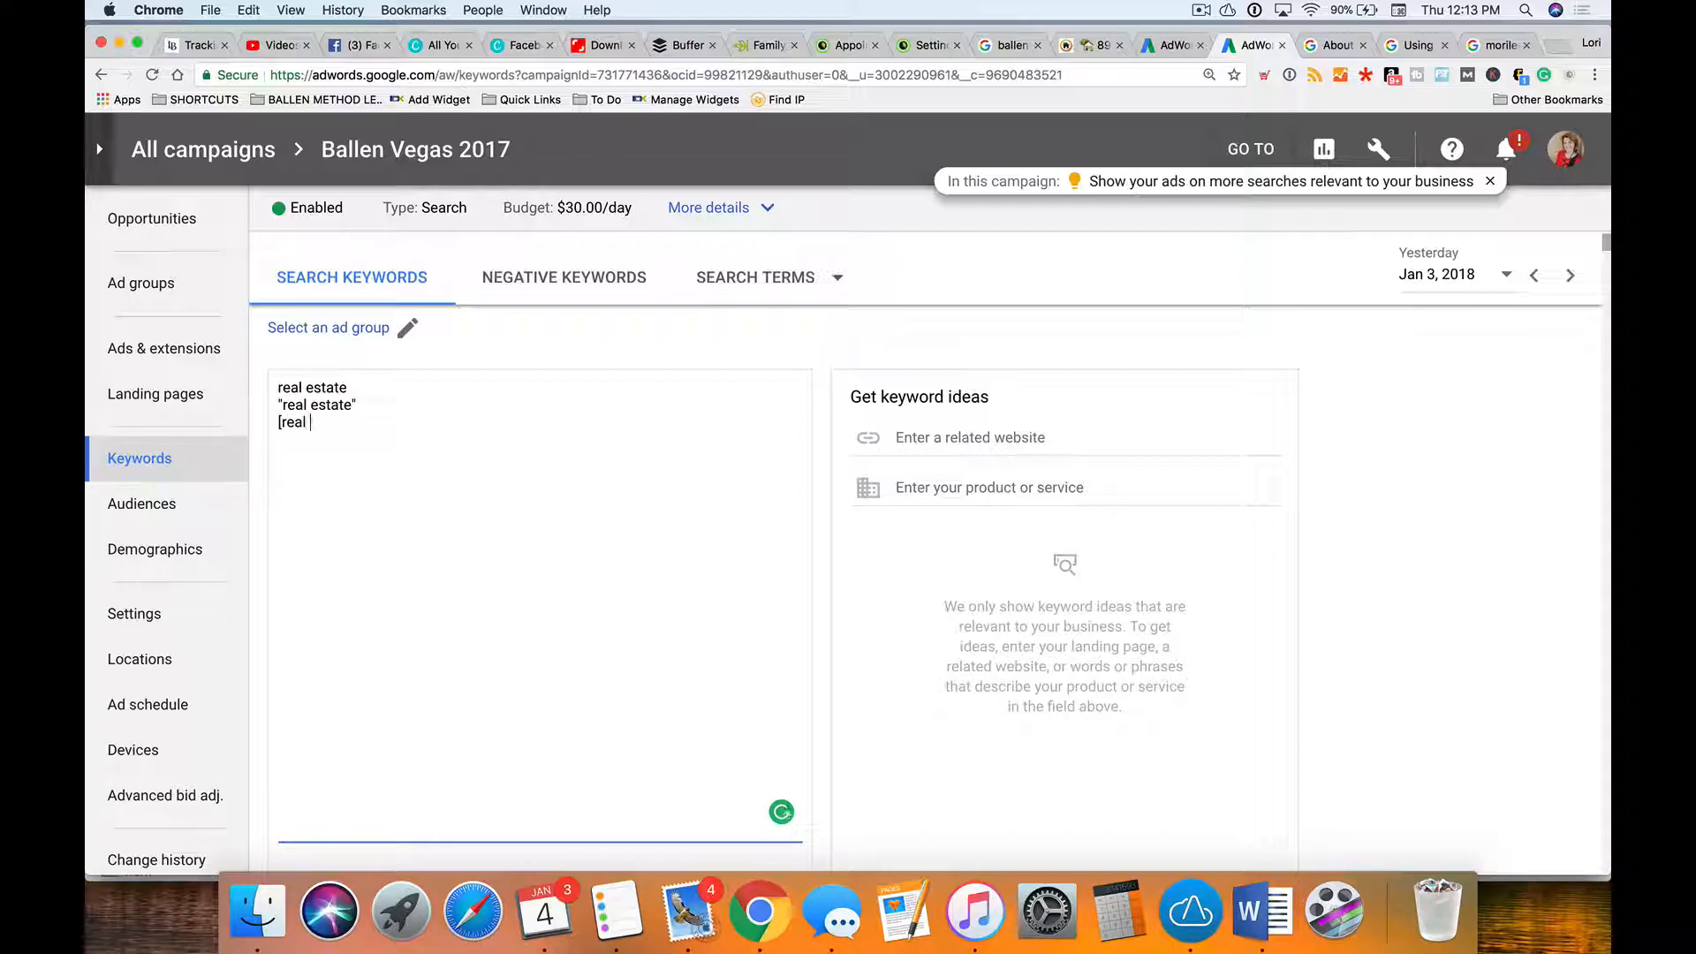
text(estate)
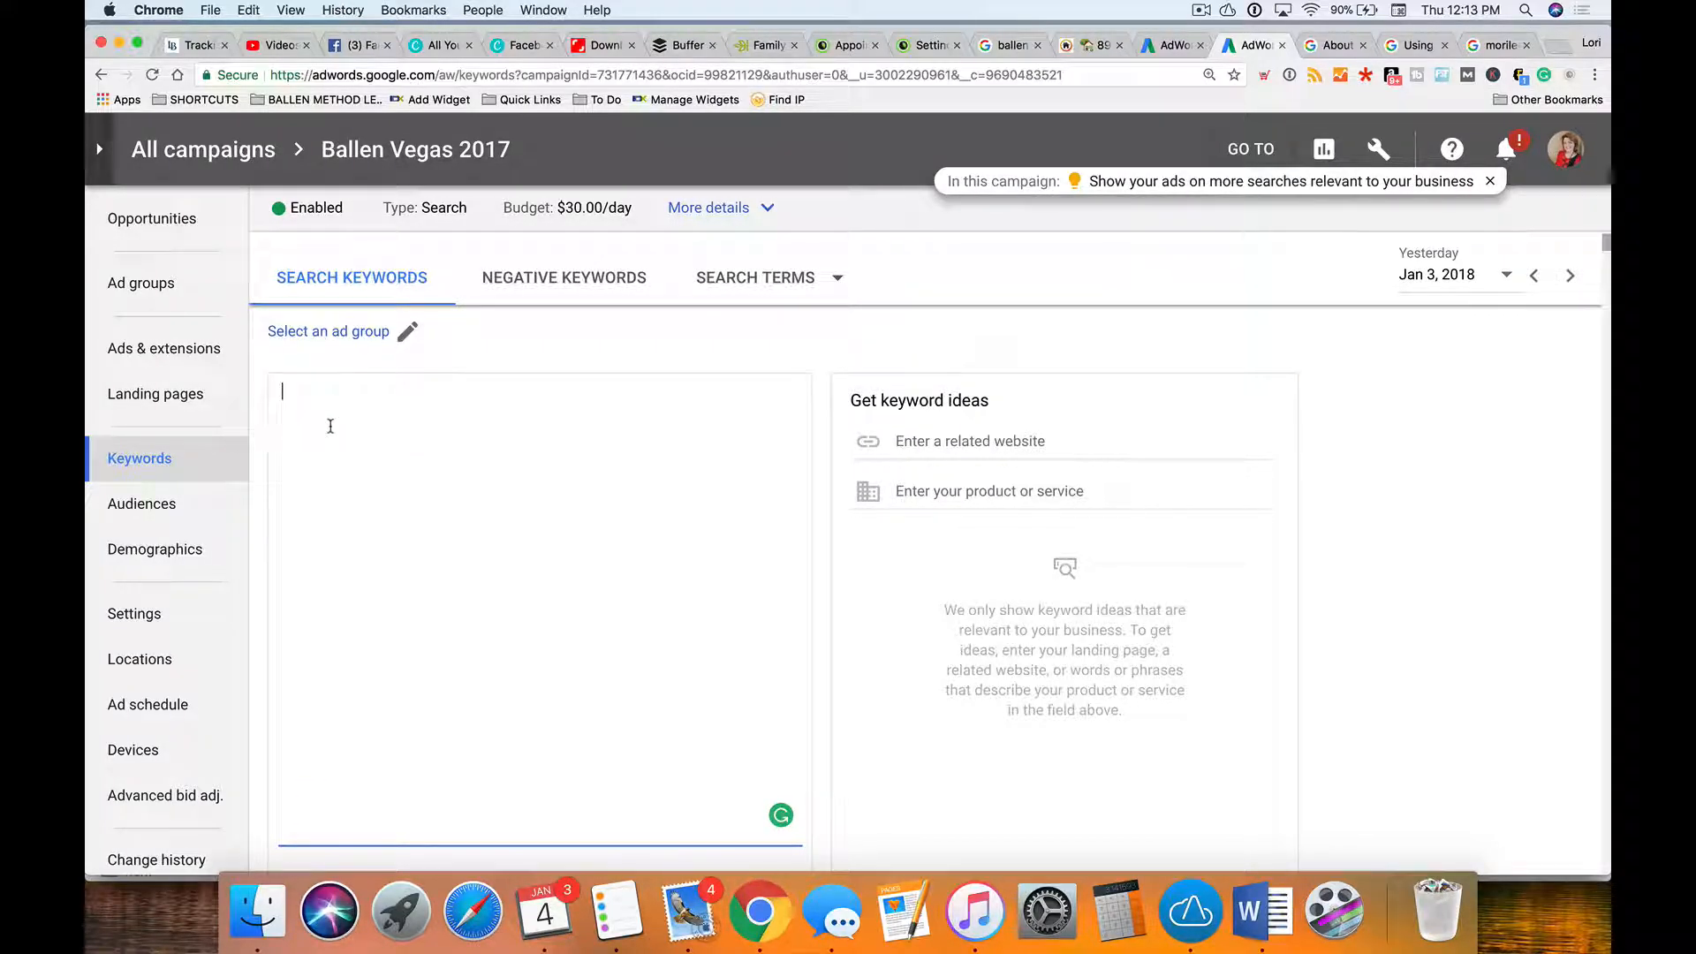
mouse_move(352, 449)
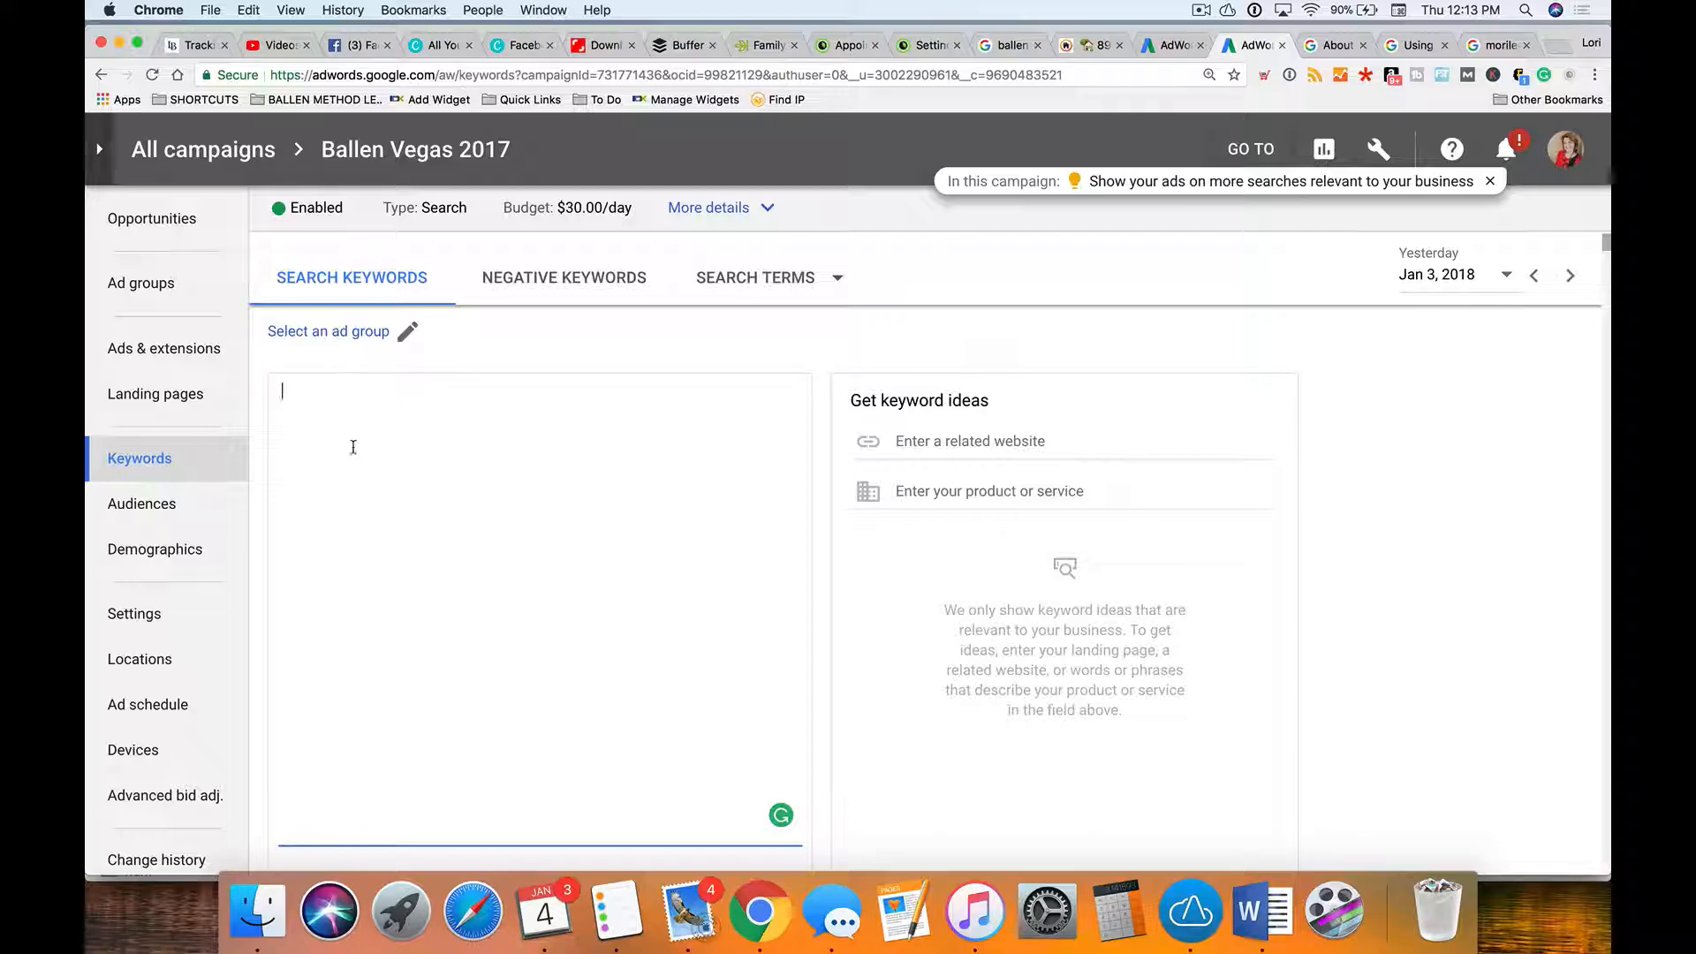
mouse_move(380, 847)
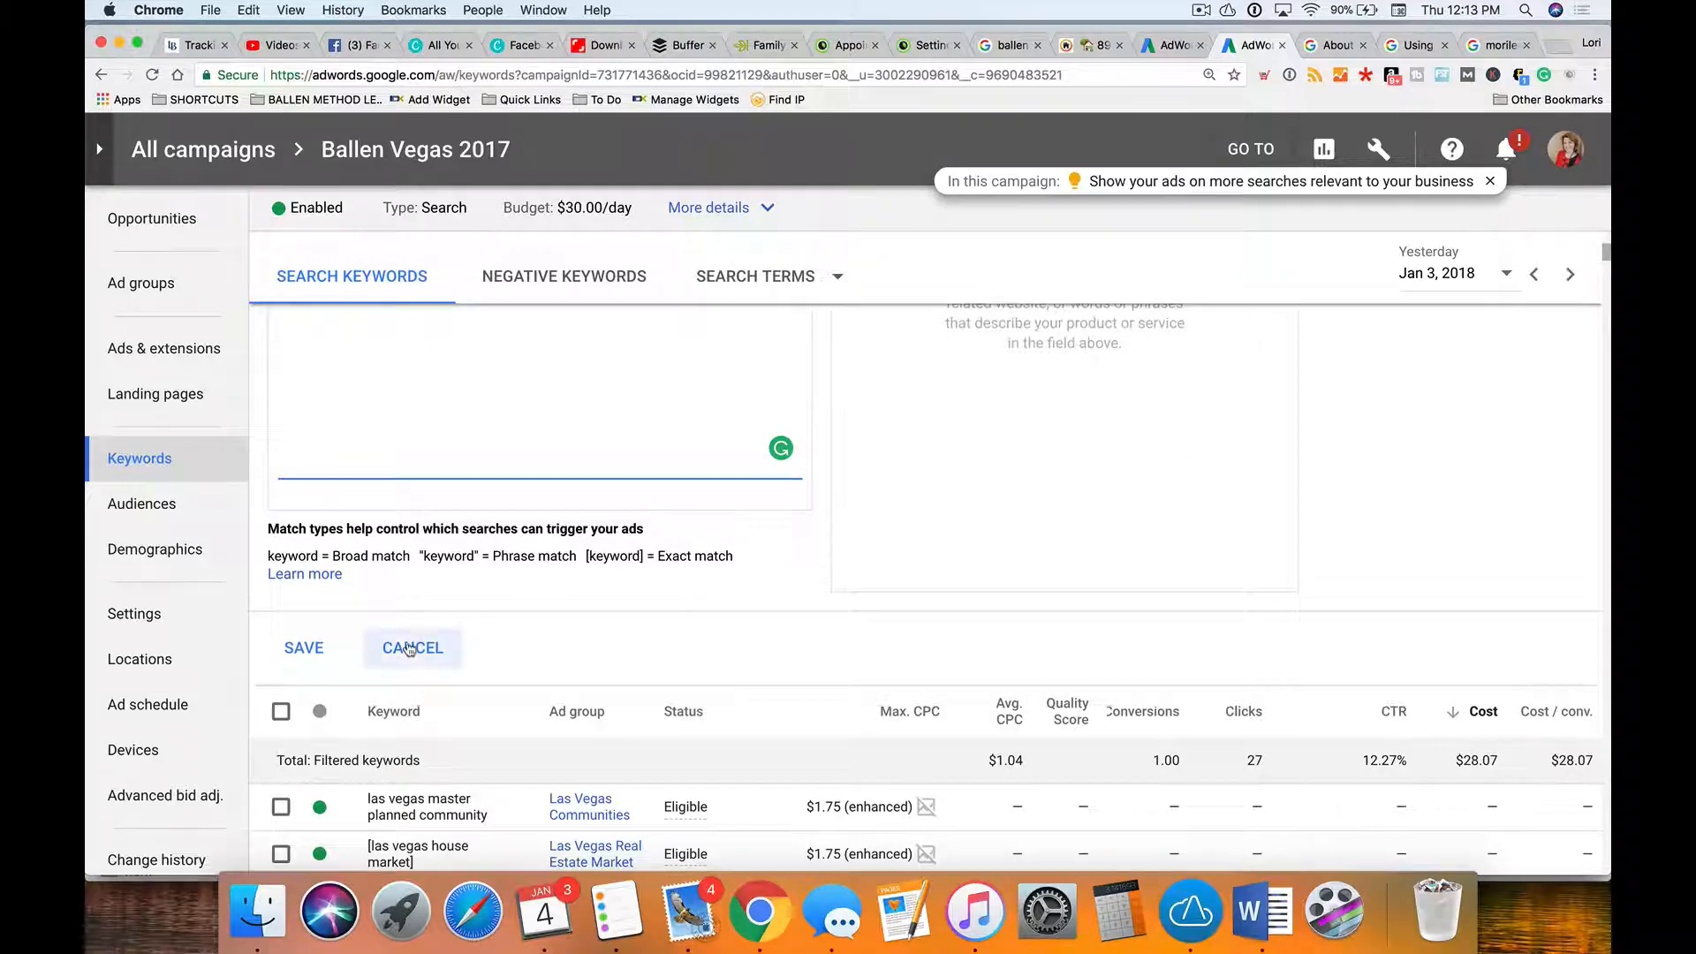
scroll(down, 3)
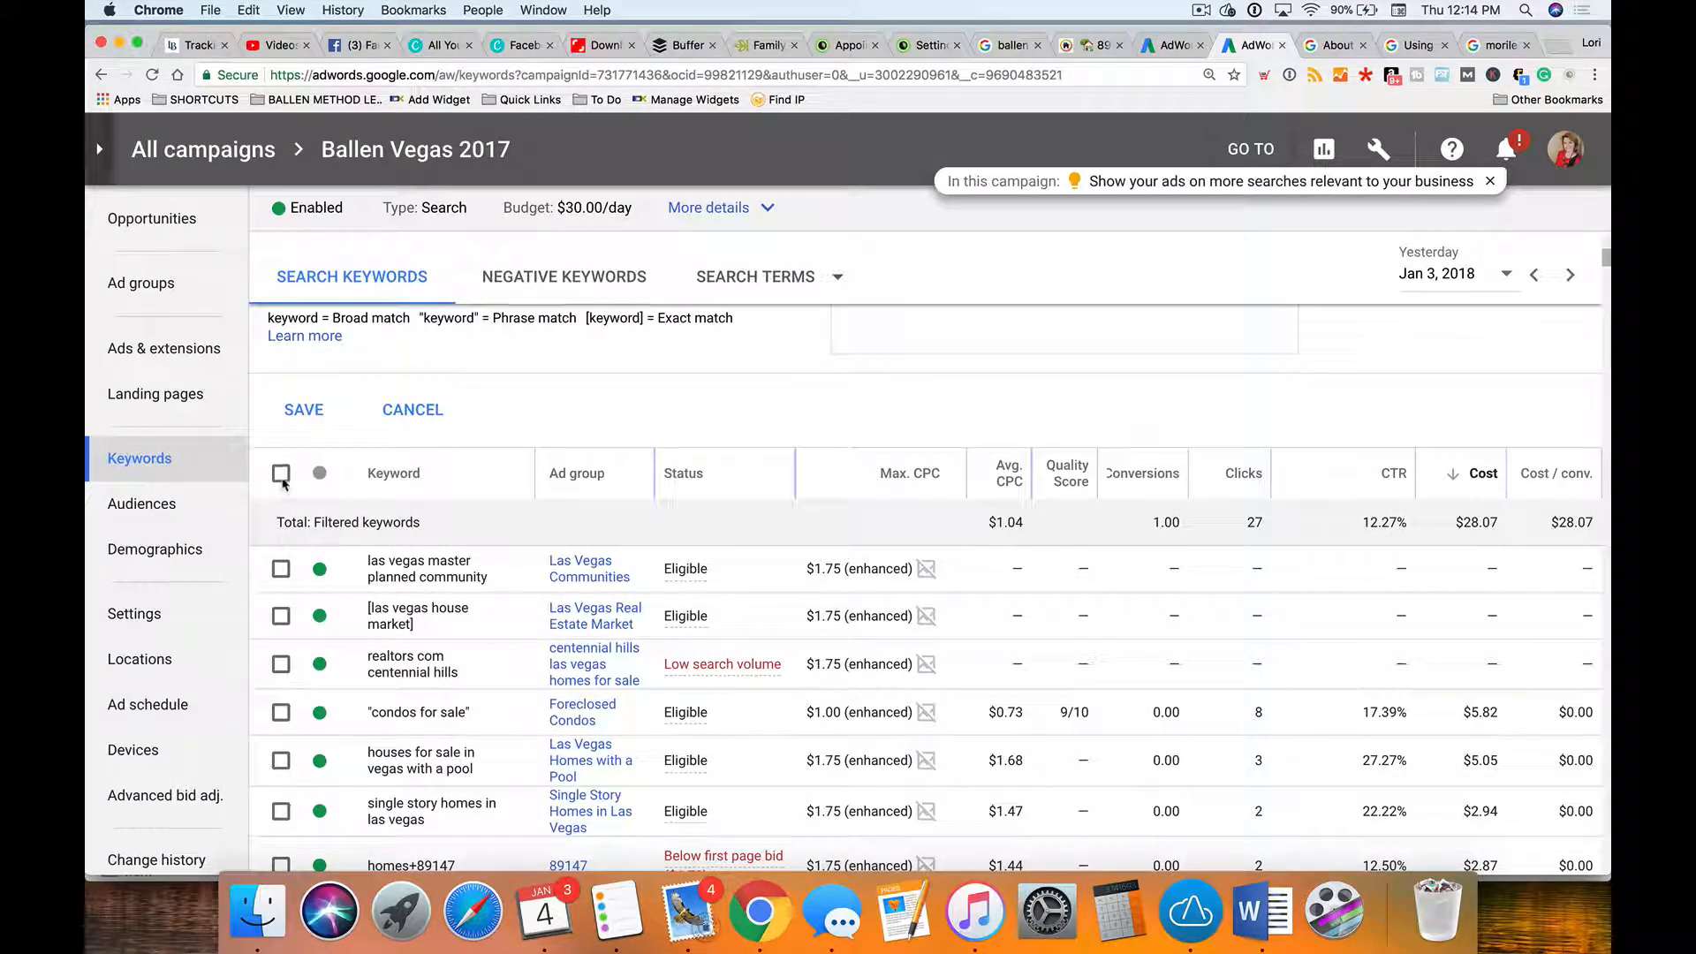
click(281, 474)
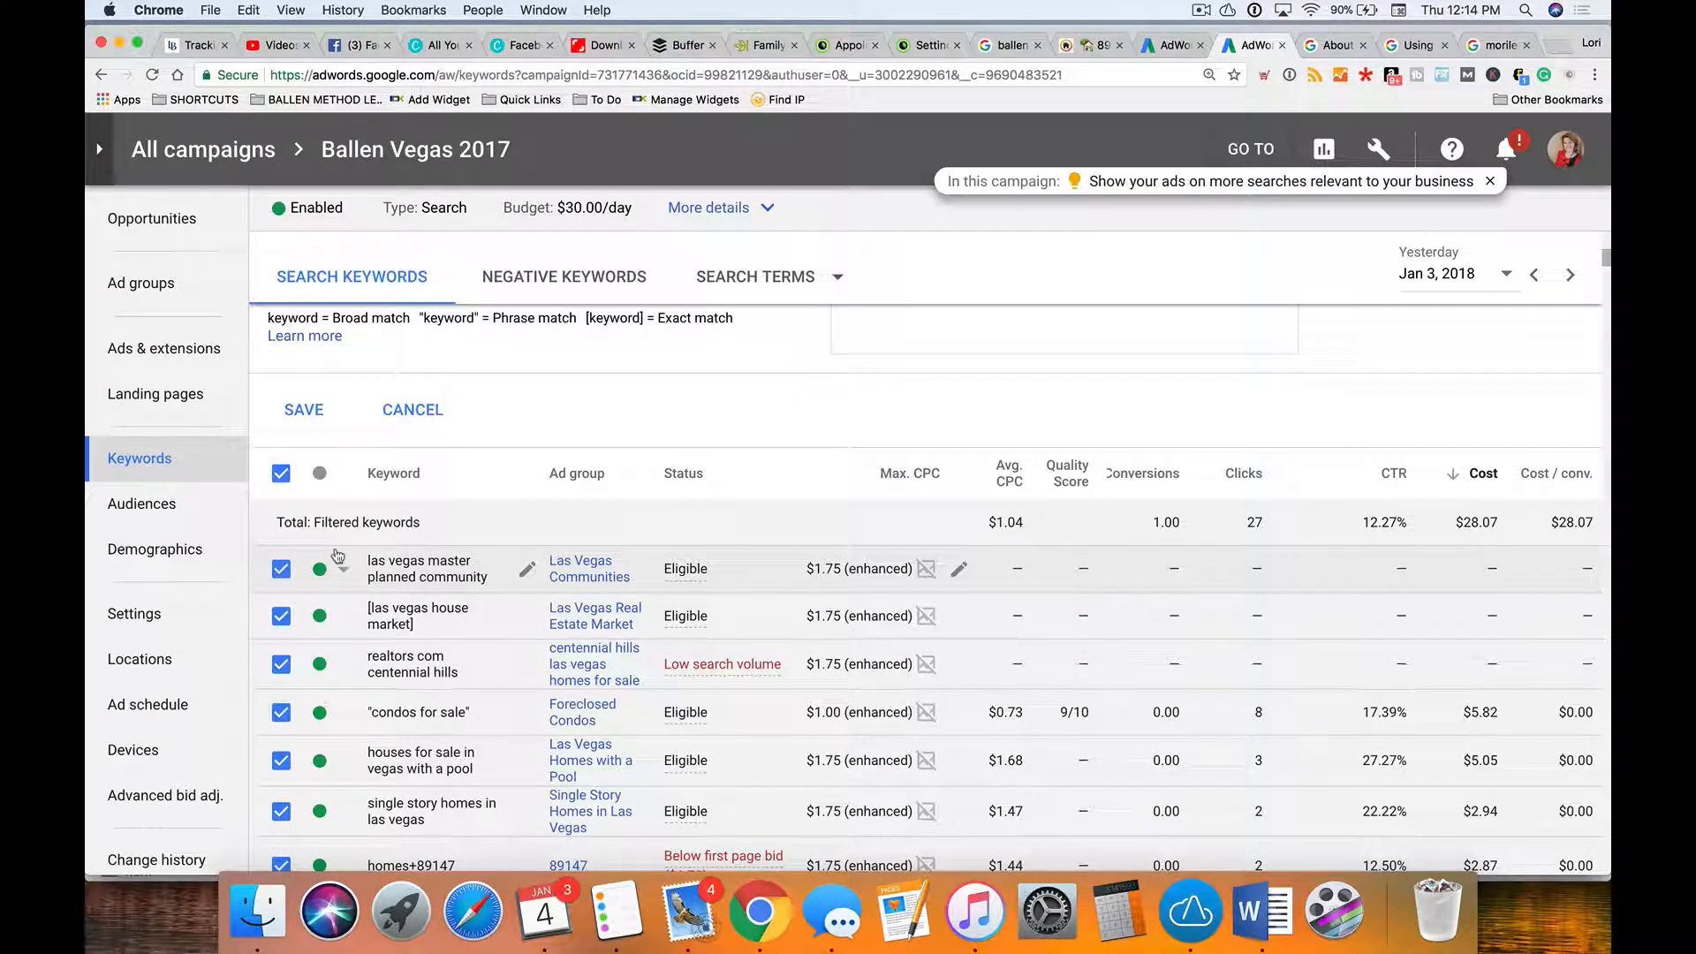
scroll(down, 3)
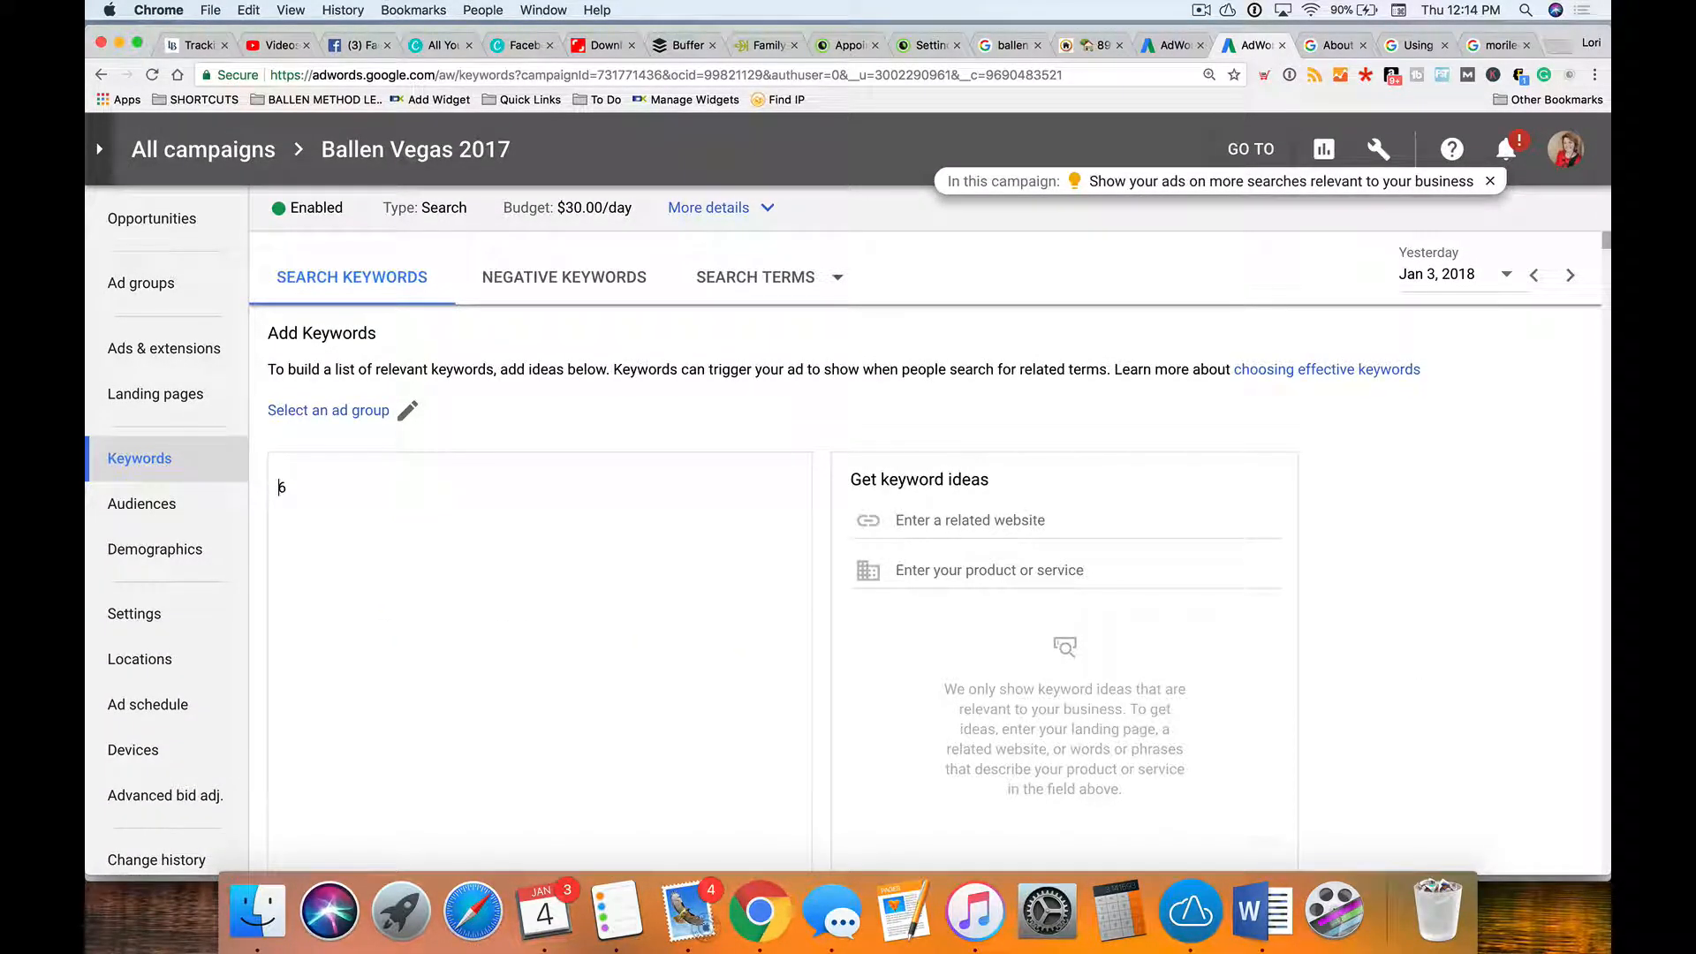
Step: Save '3 br house' to the 3 Bedroom House ad group and select only that keyword
text(test)
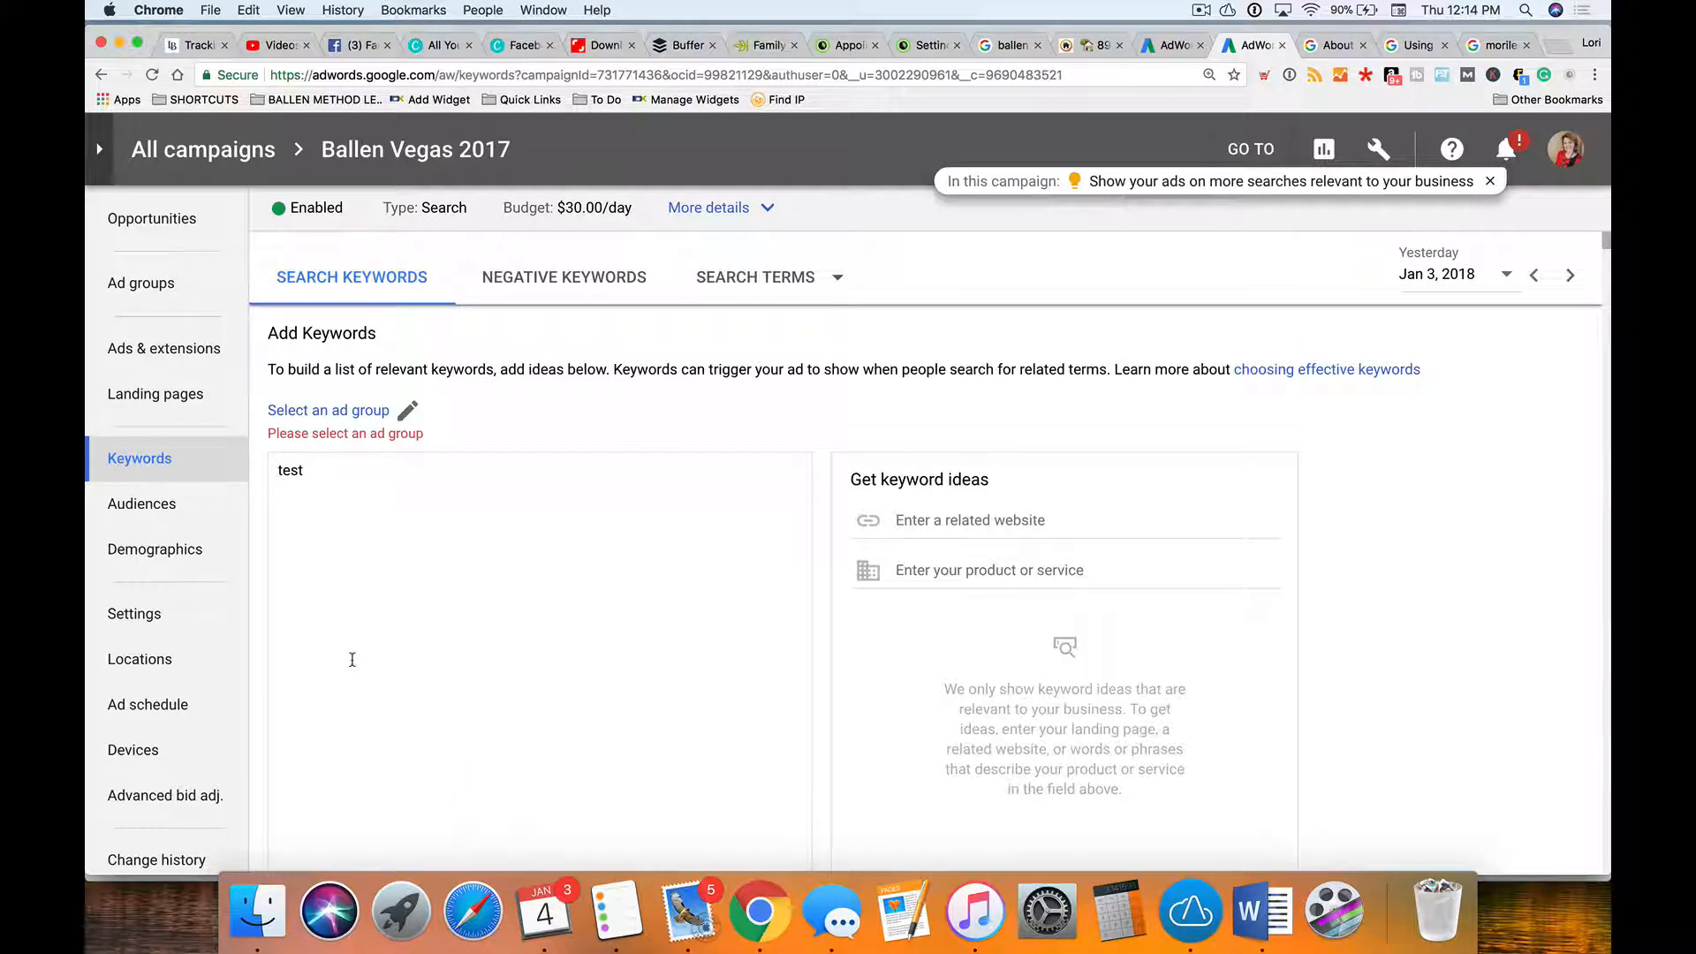
click(329, 410)
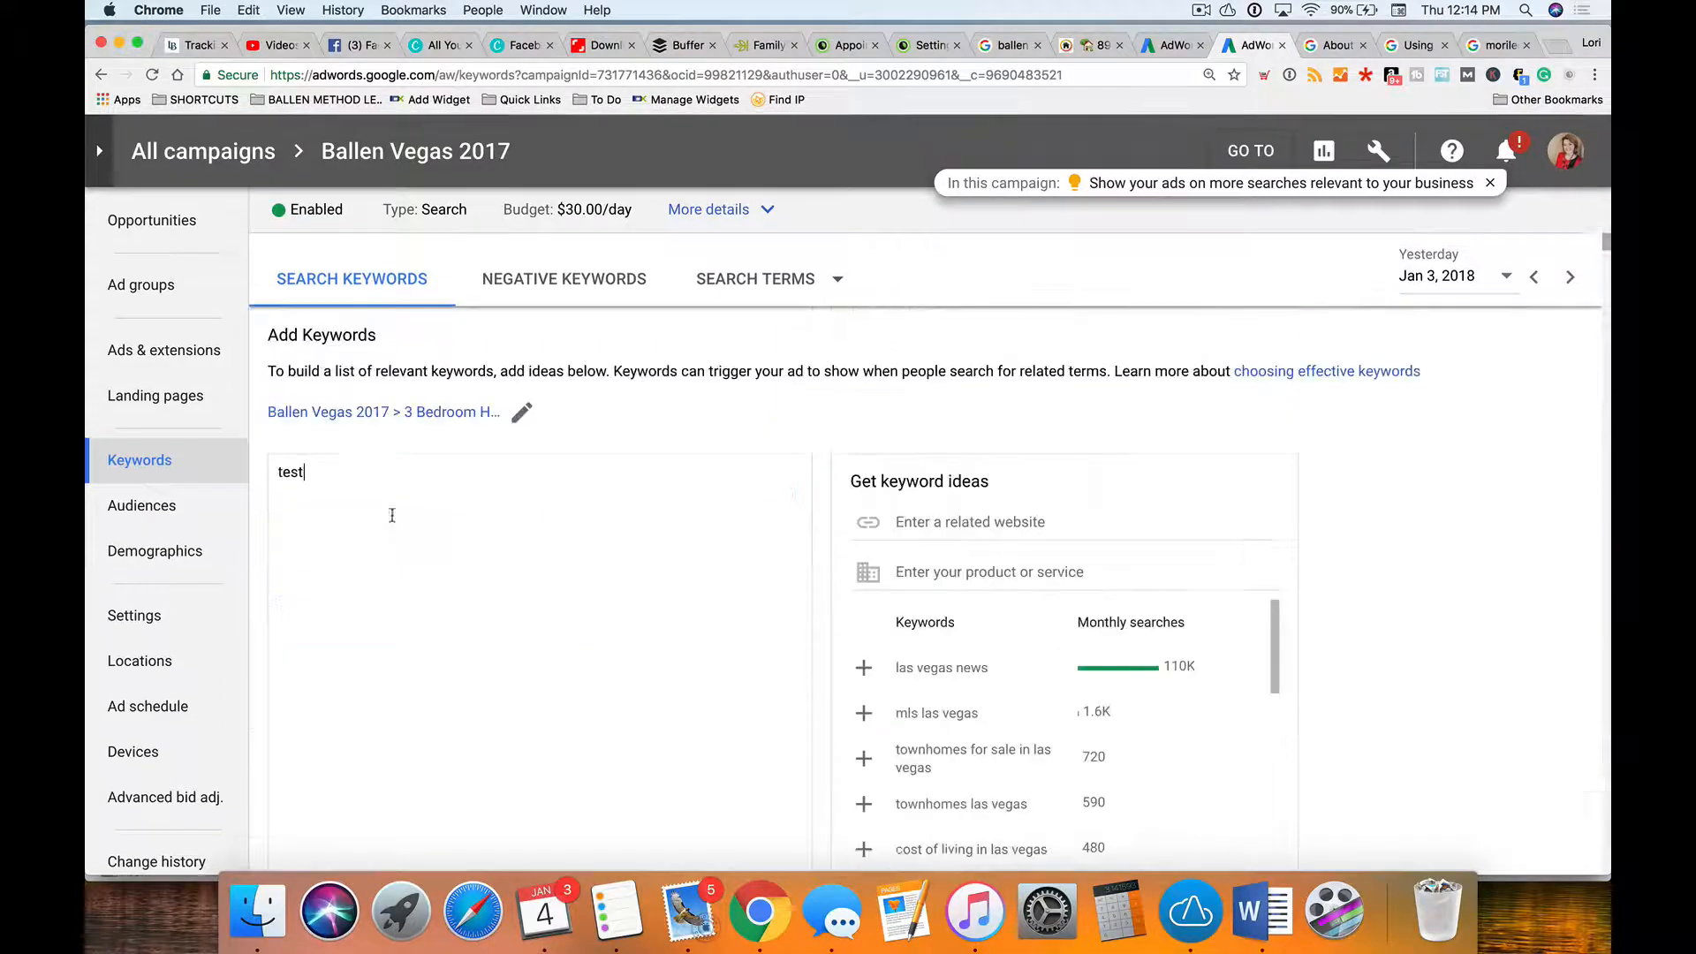
text(3 b)
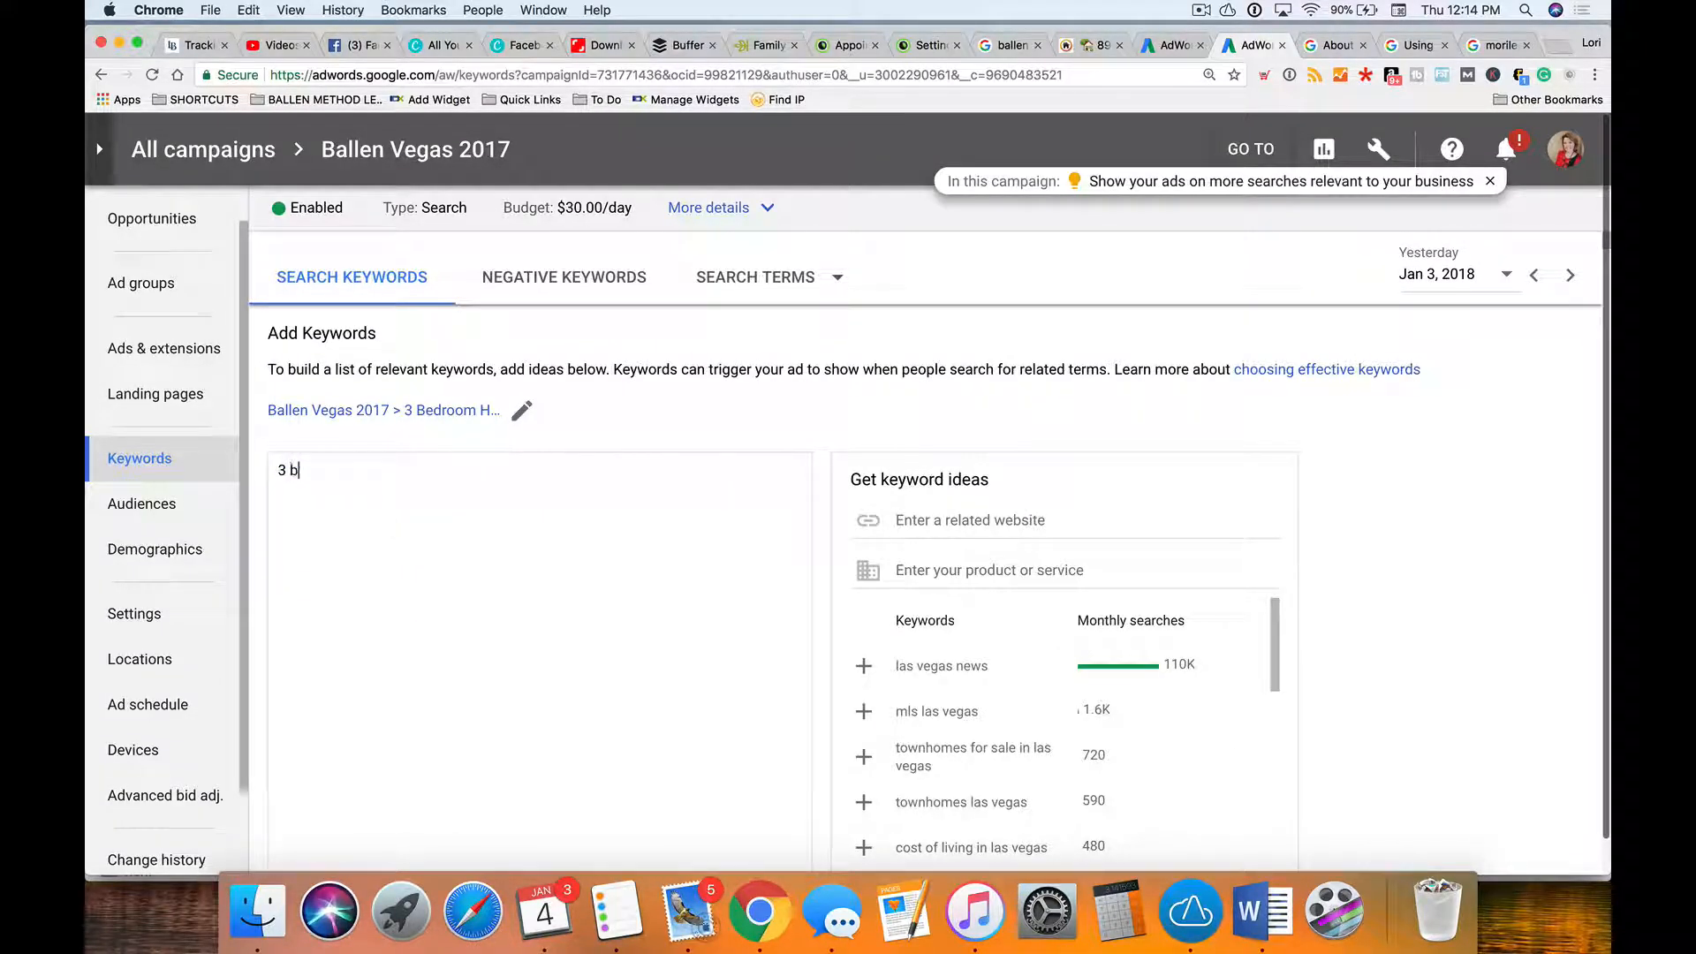
scroll(down, 3)
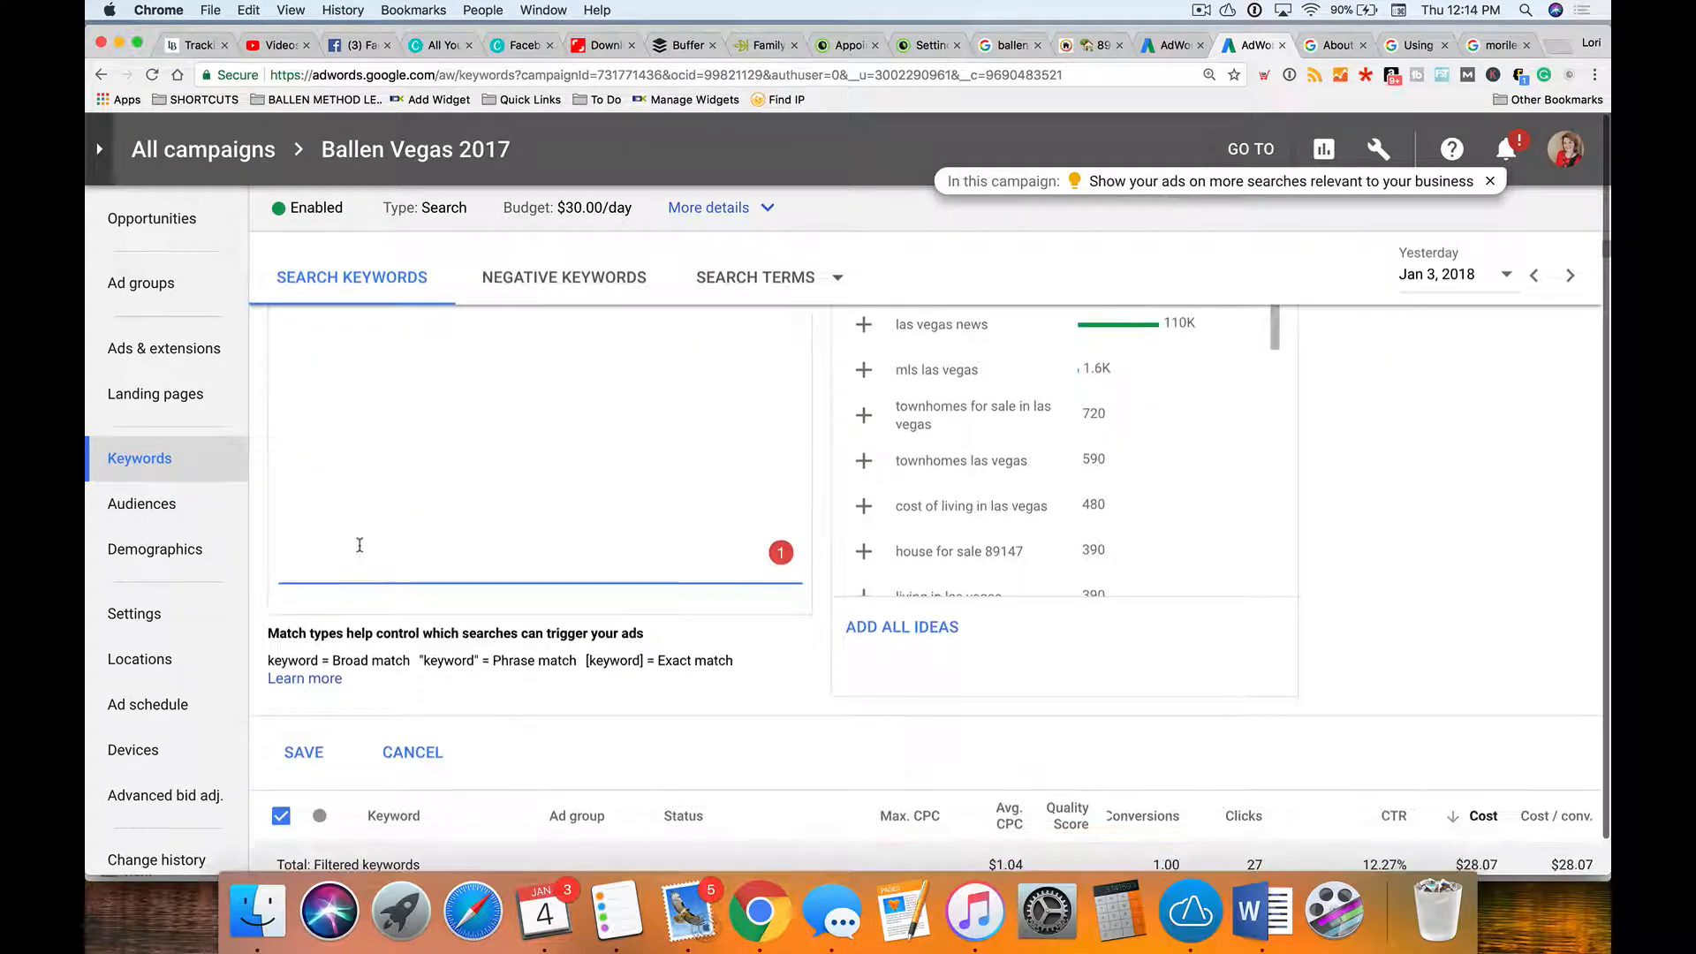
click(304, 753)
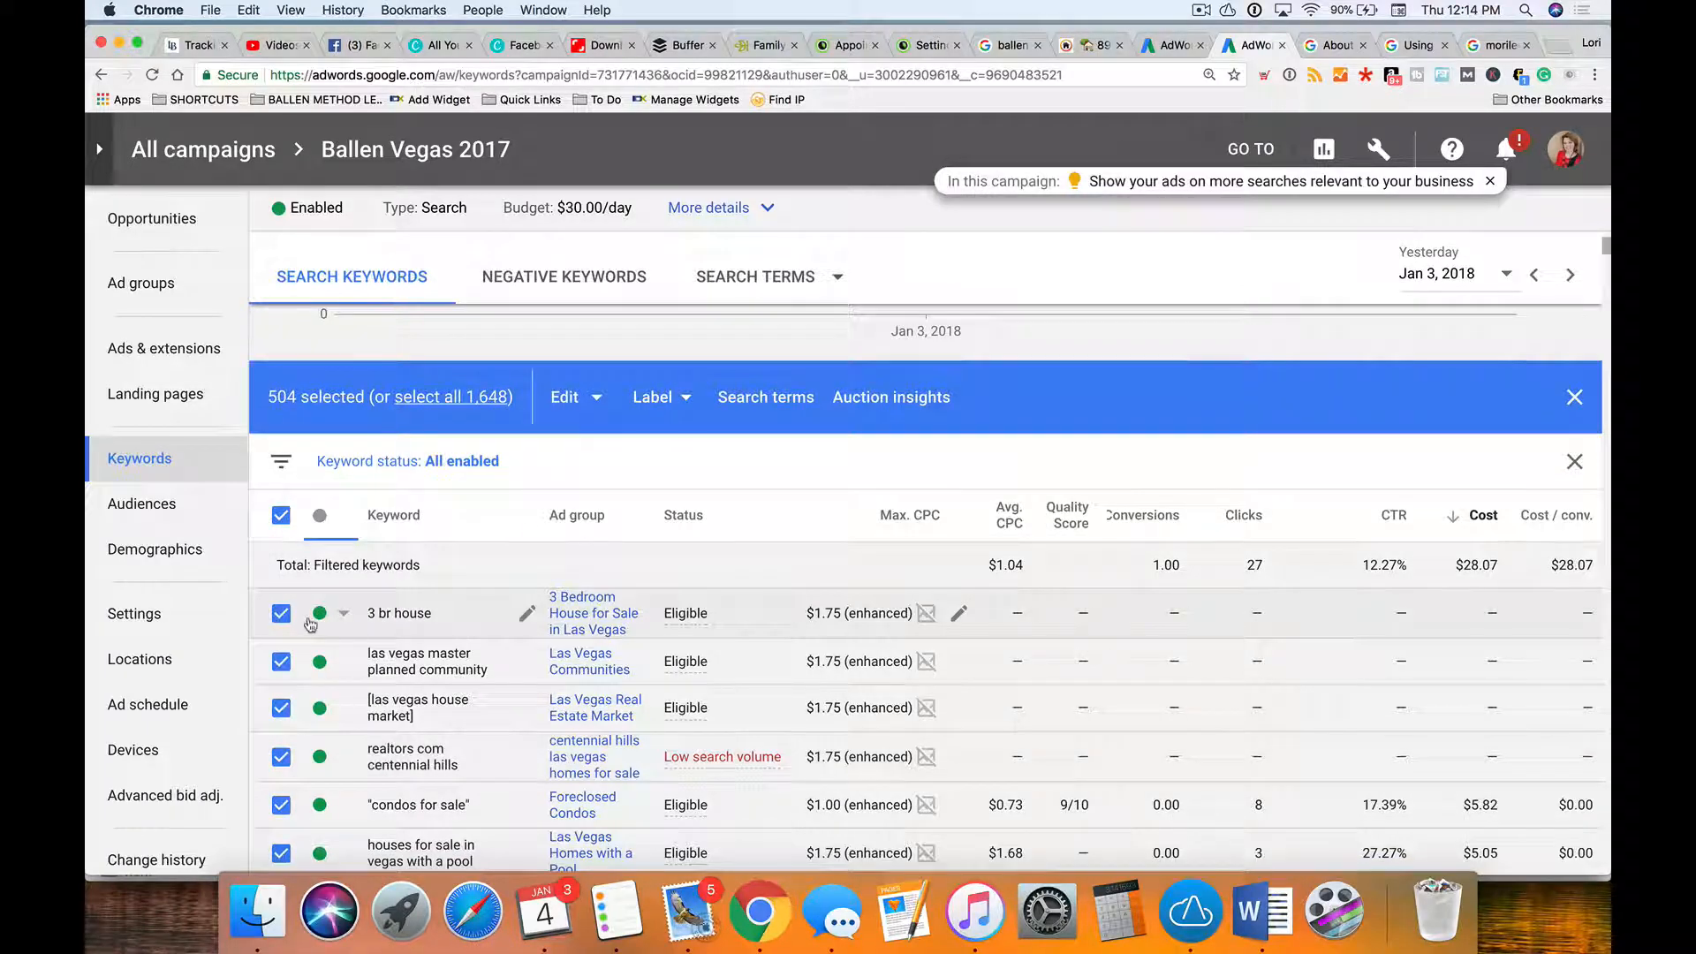
click(281, 516)
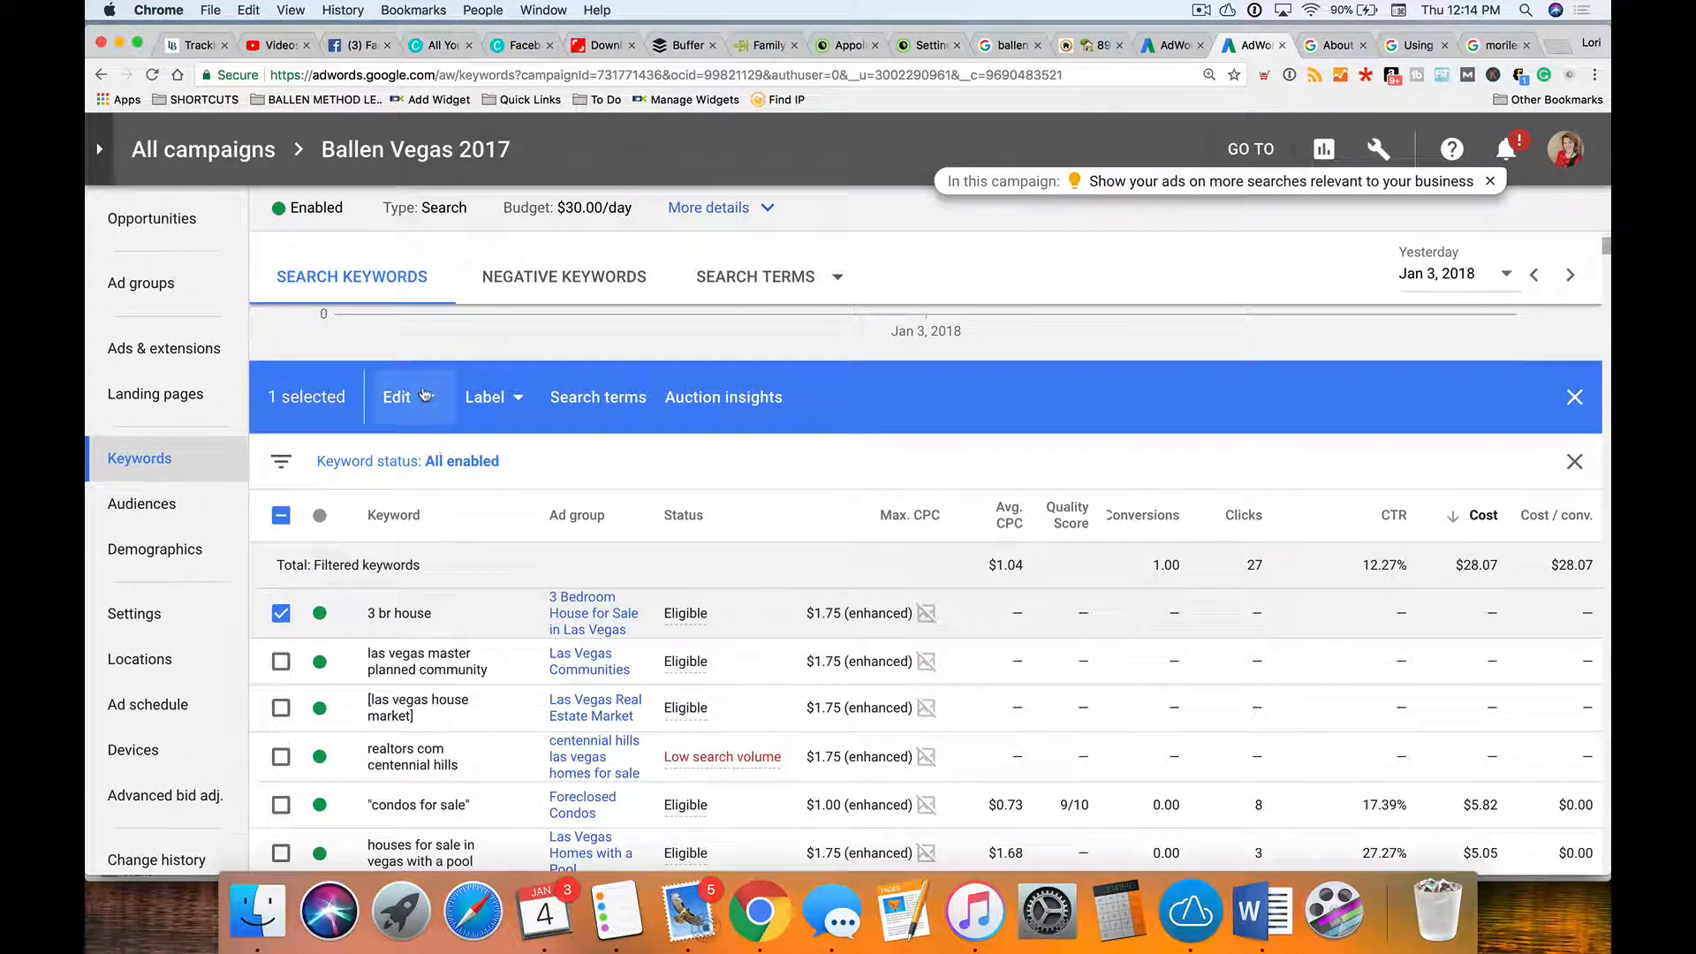
Step: Start Edit > Change match types, set from broad match to exact match
click(395, 395)
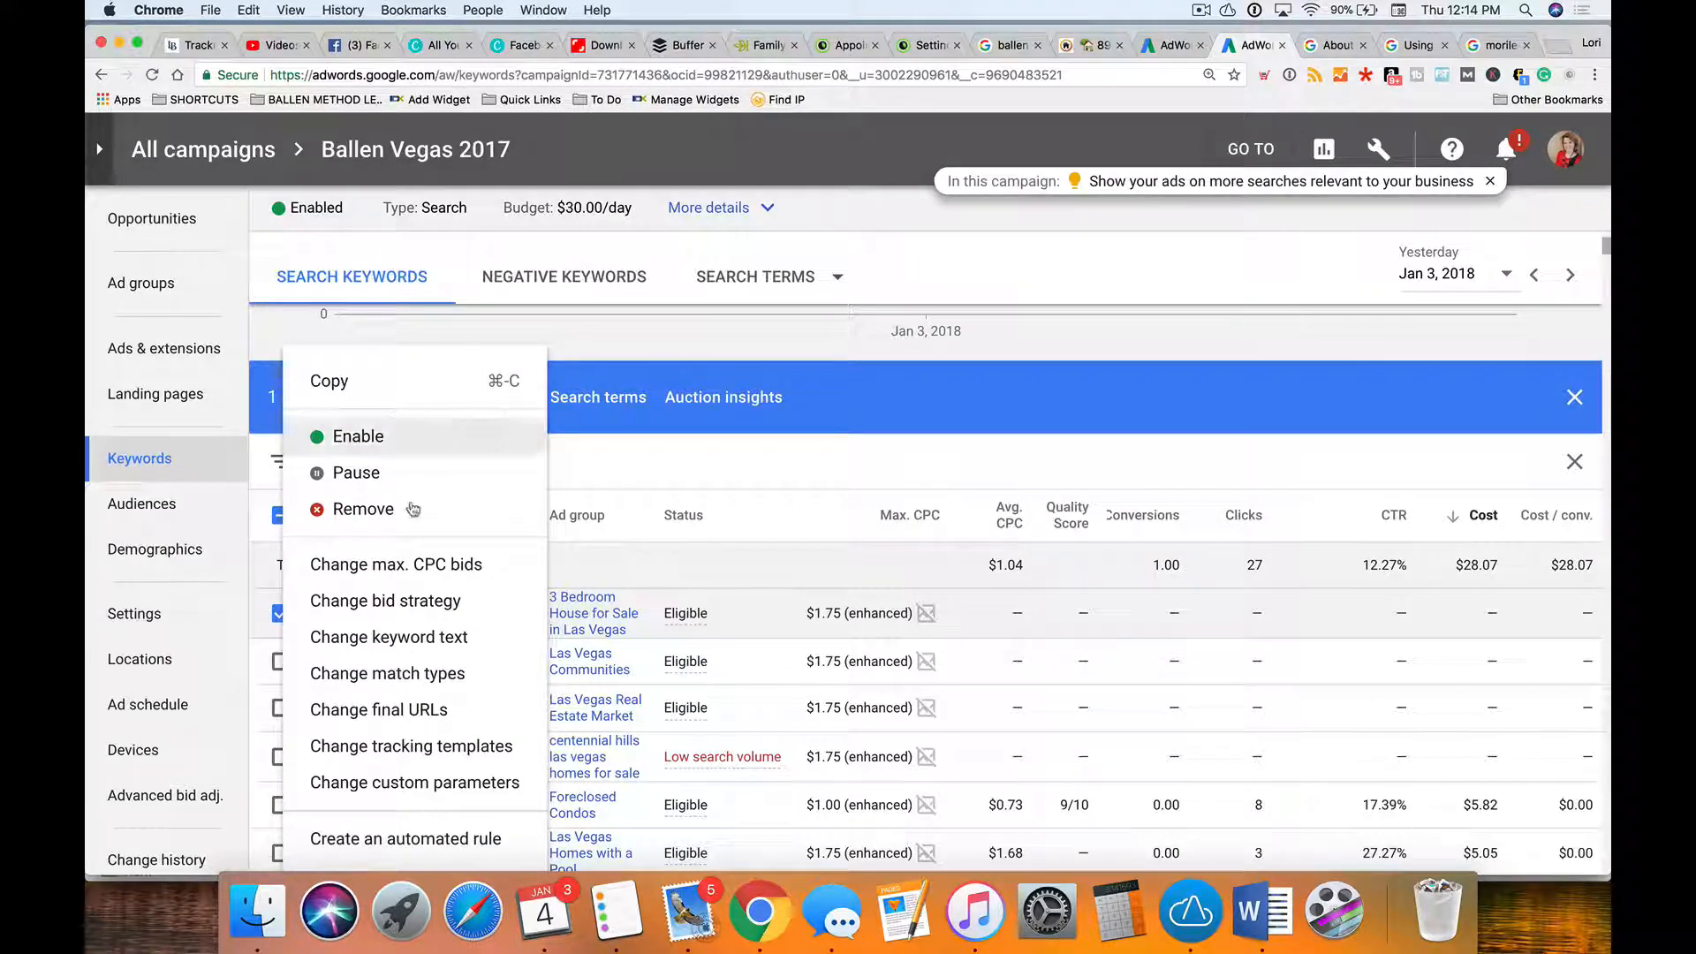
mouse_move(399, 675)
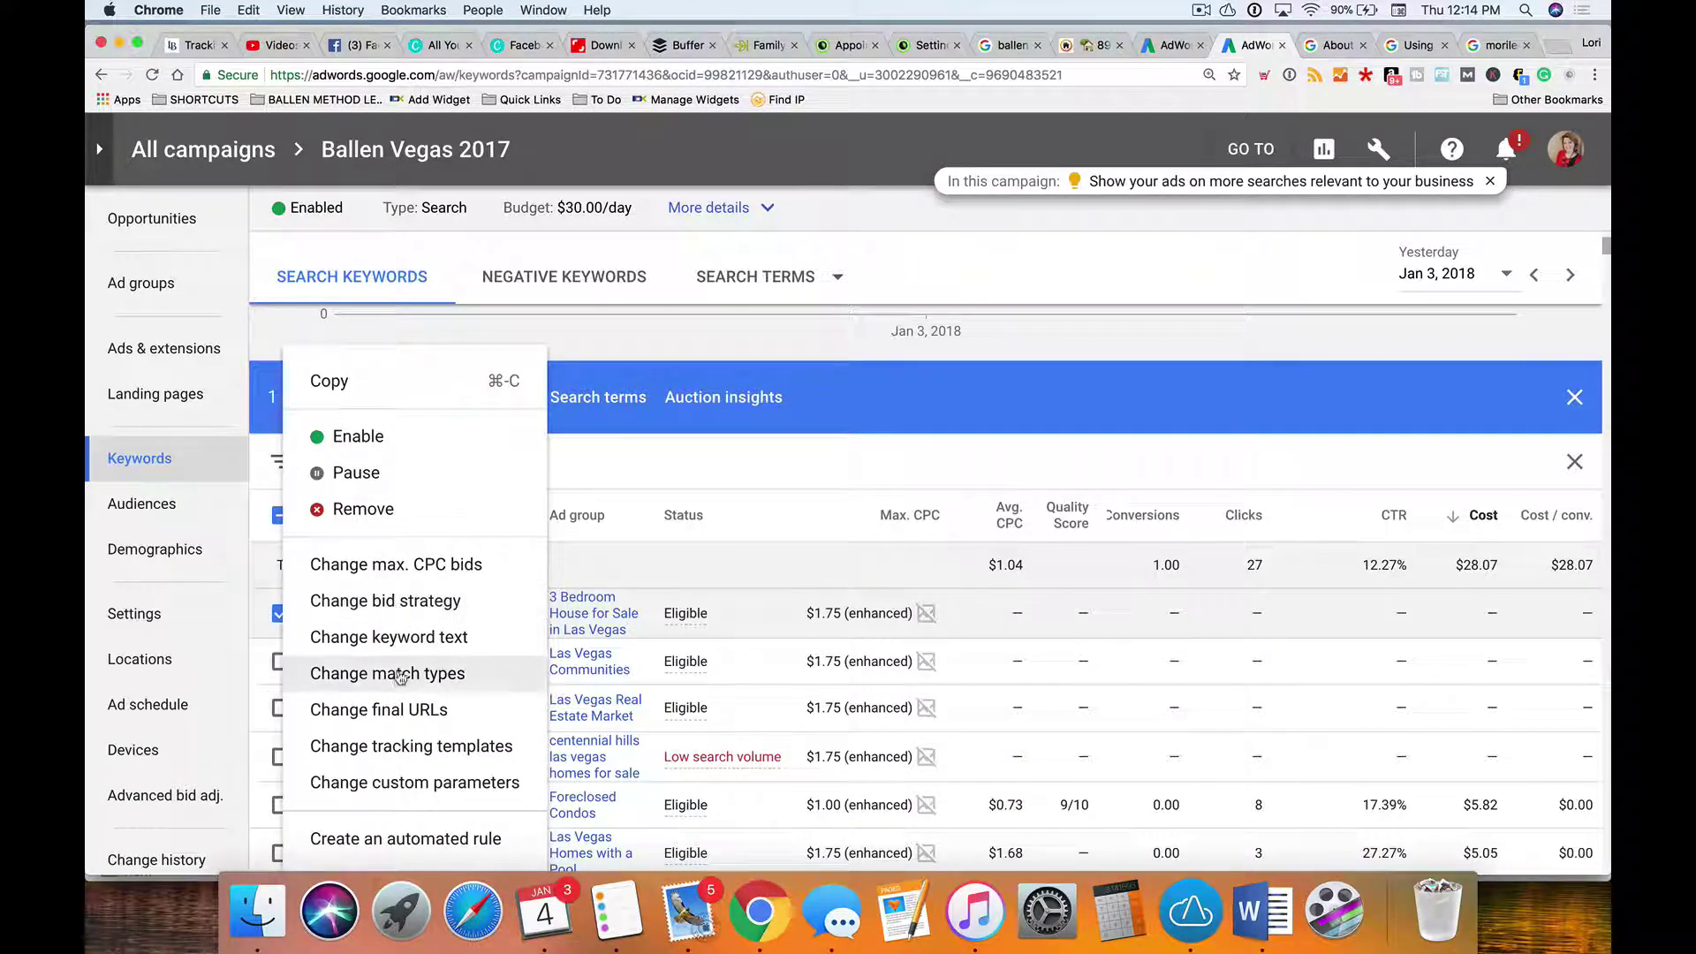
click(388, 673)
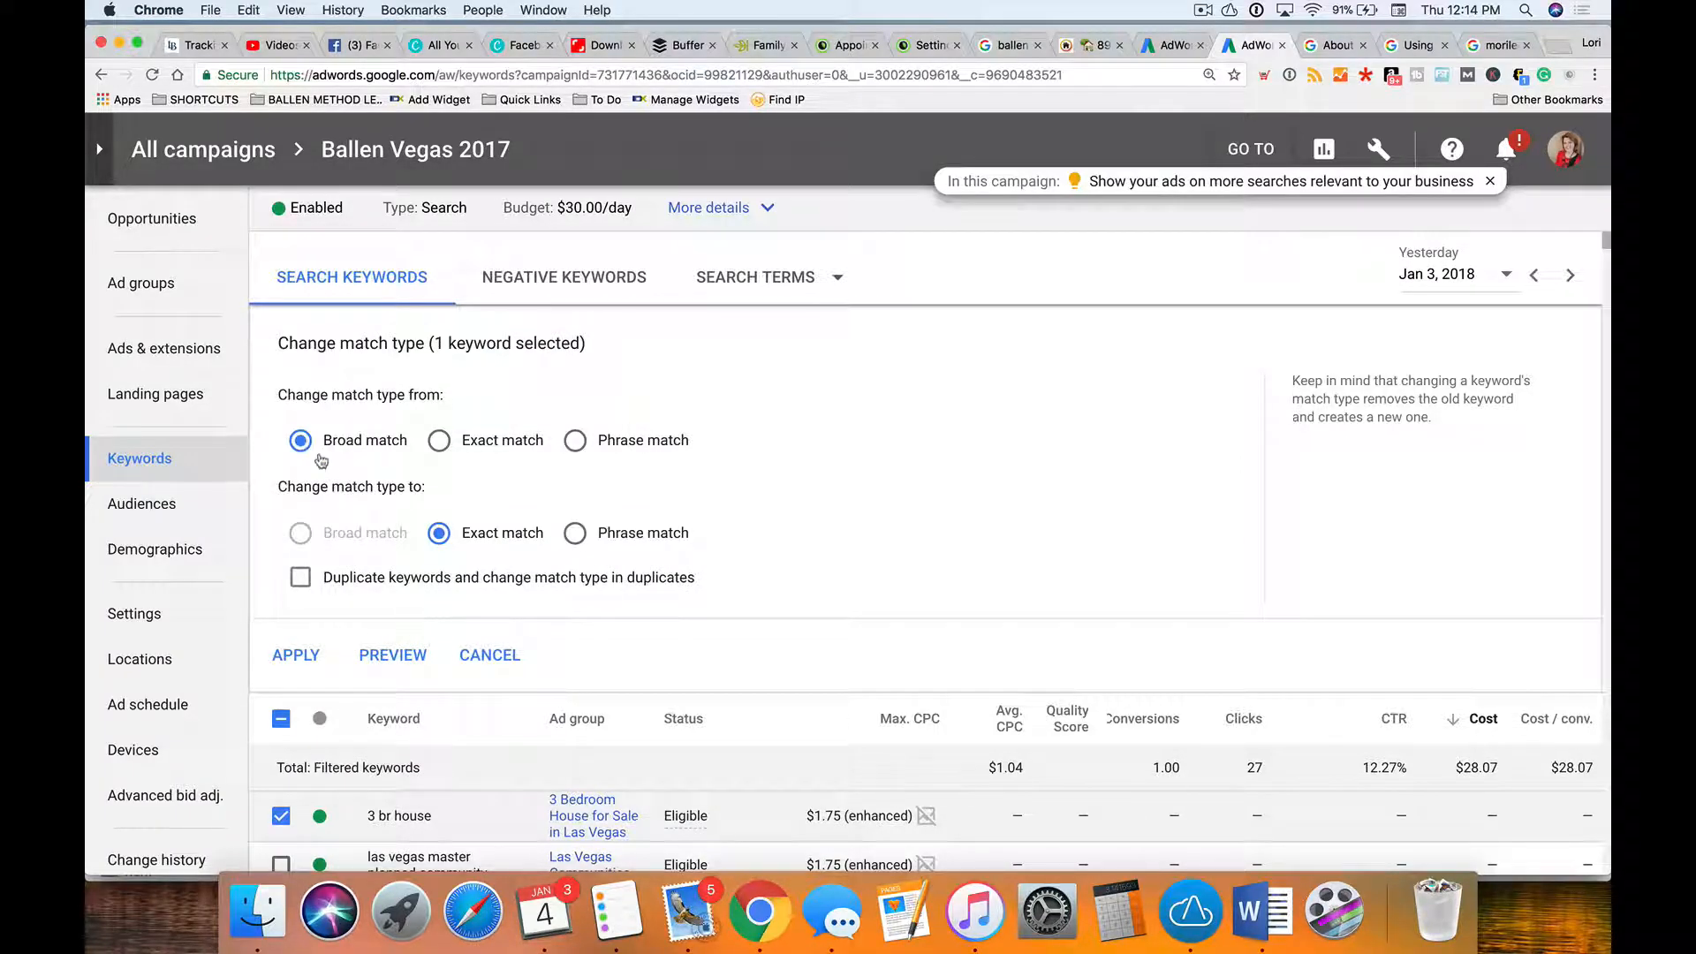
click(574, 533)
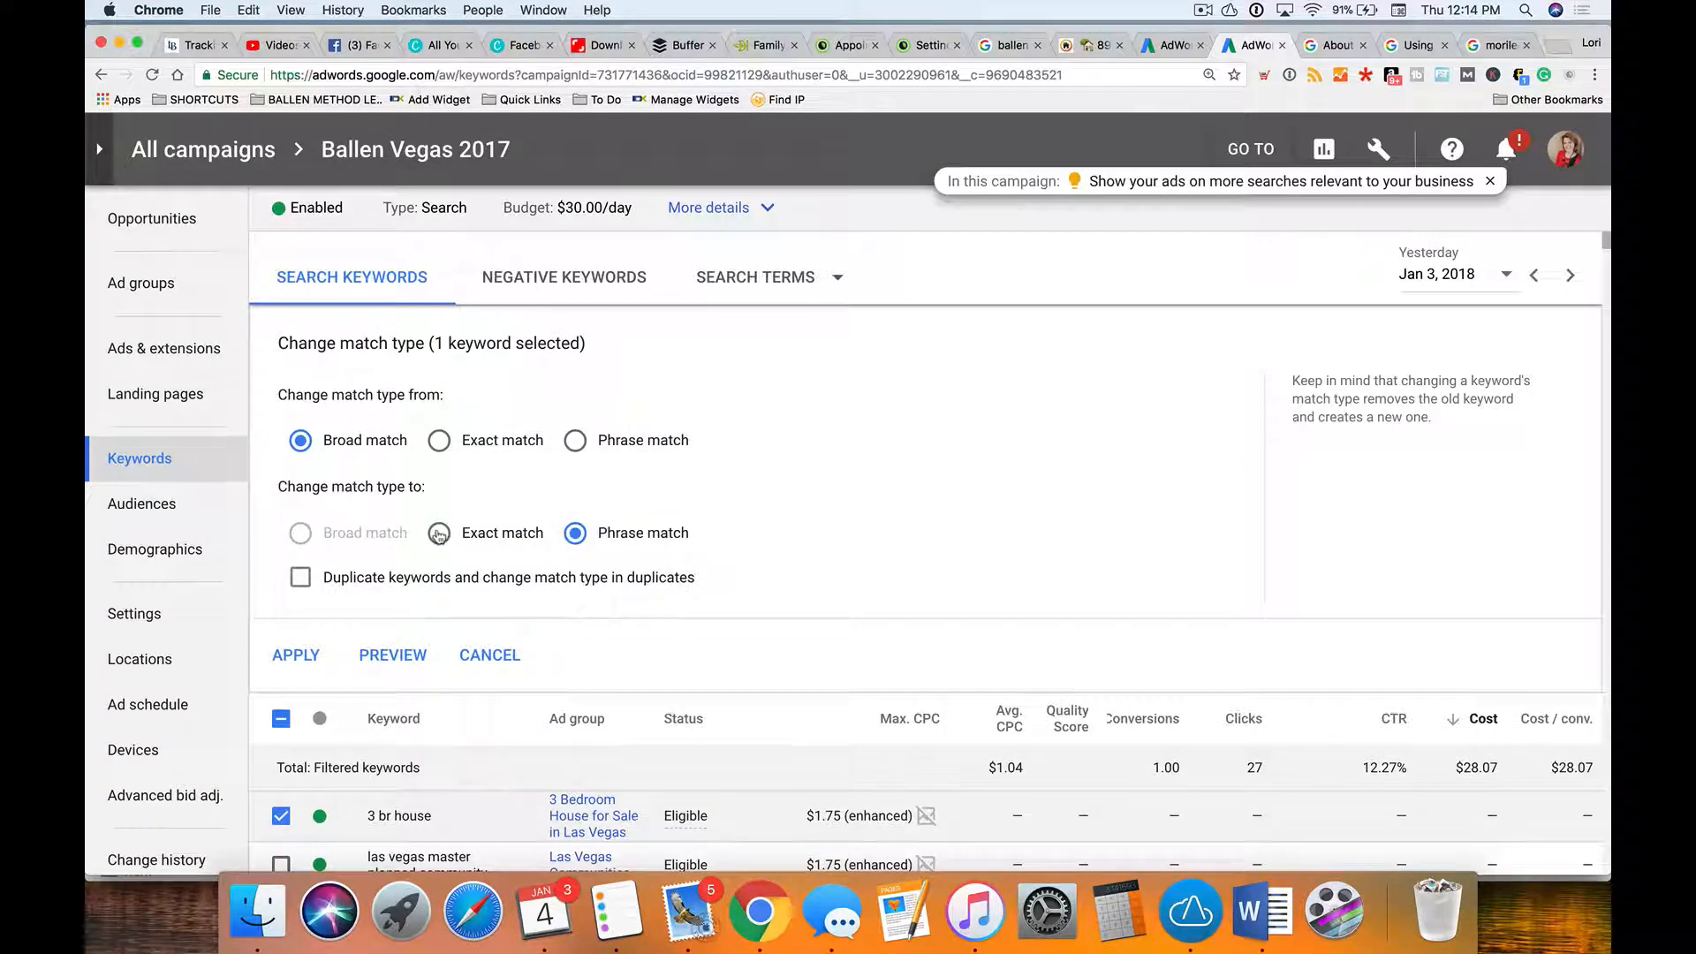
click(438, 533)
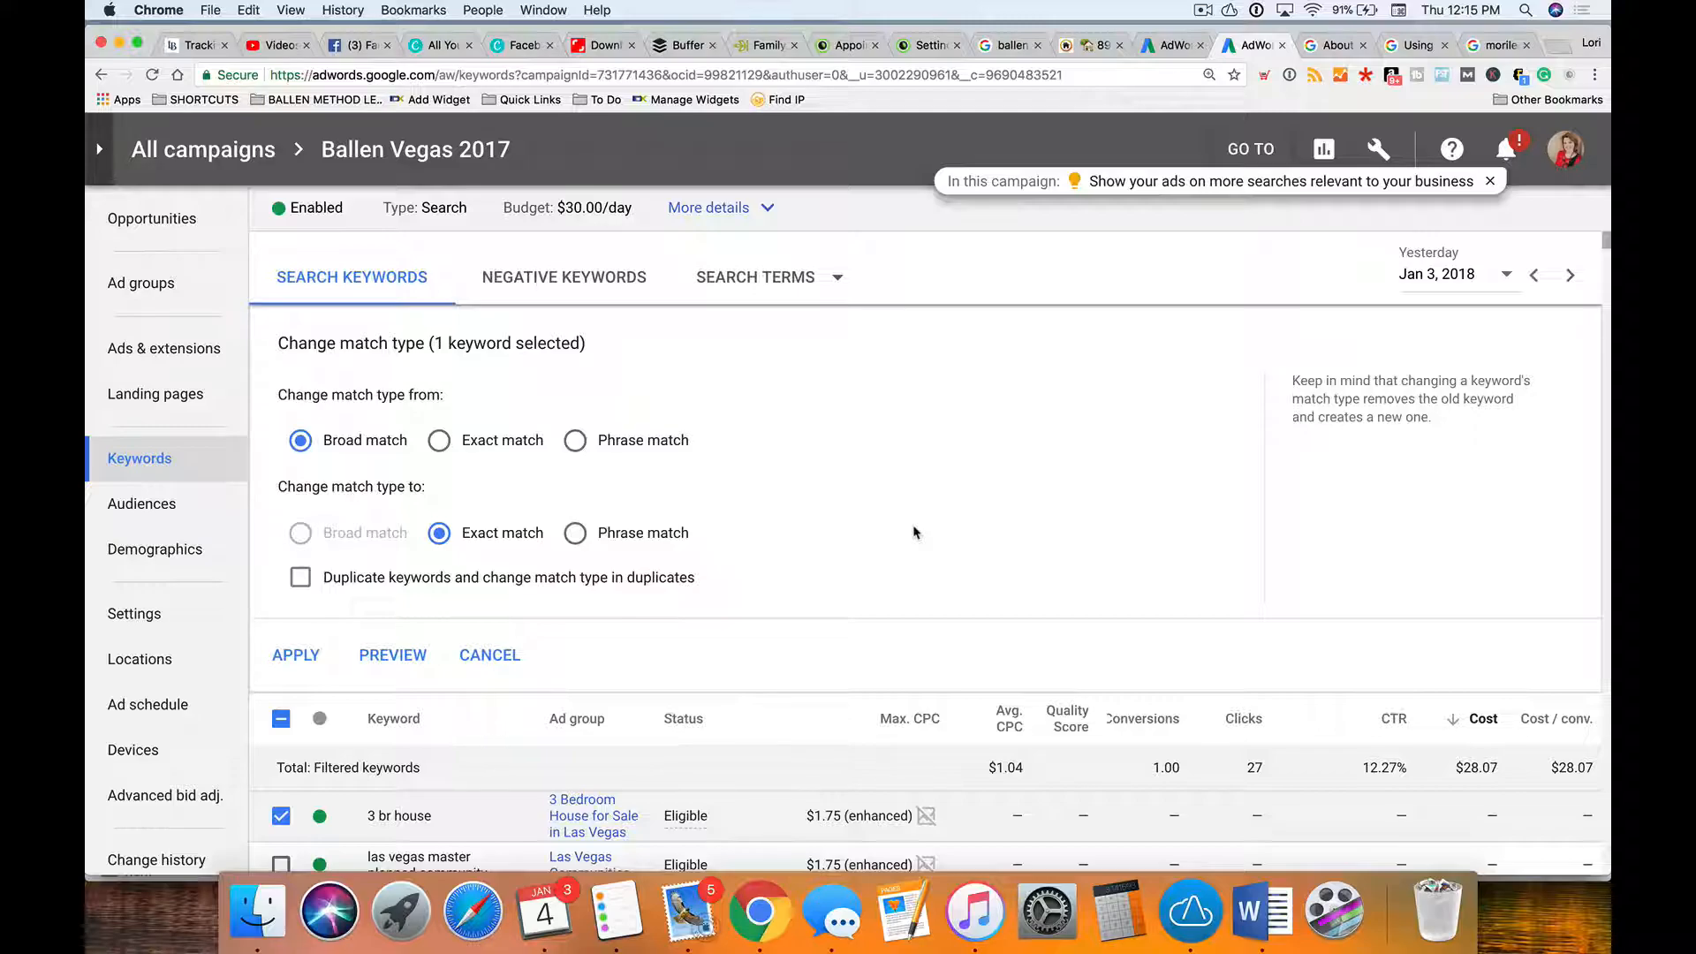
mouse_move(358, 568)
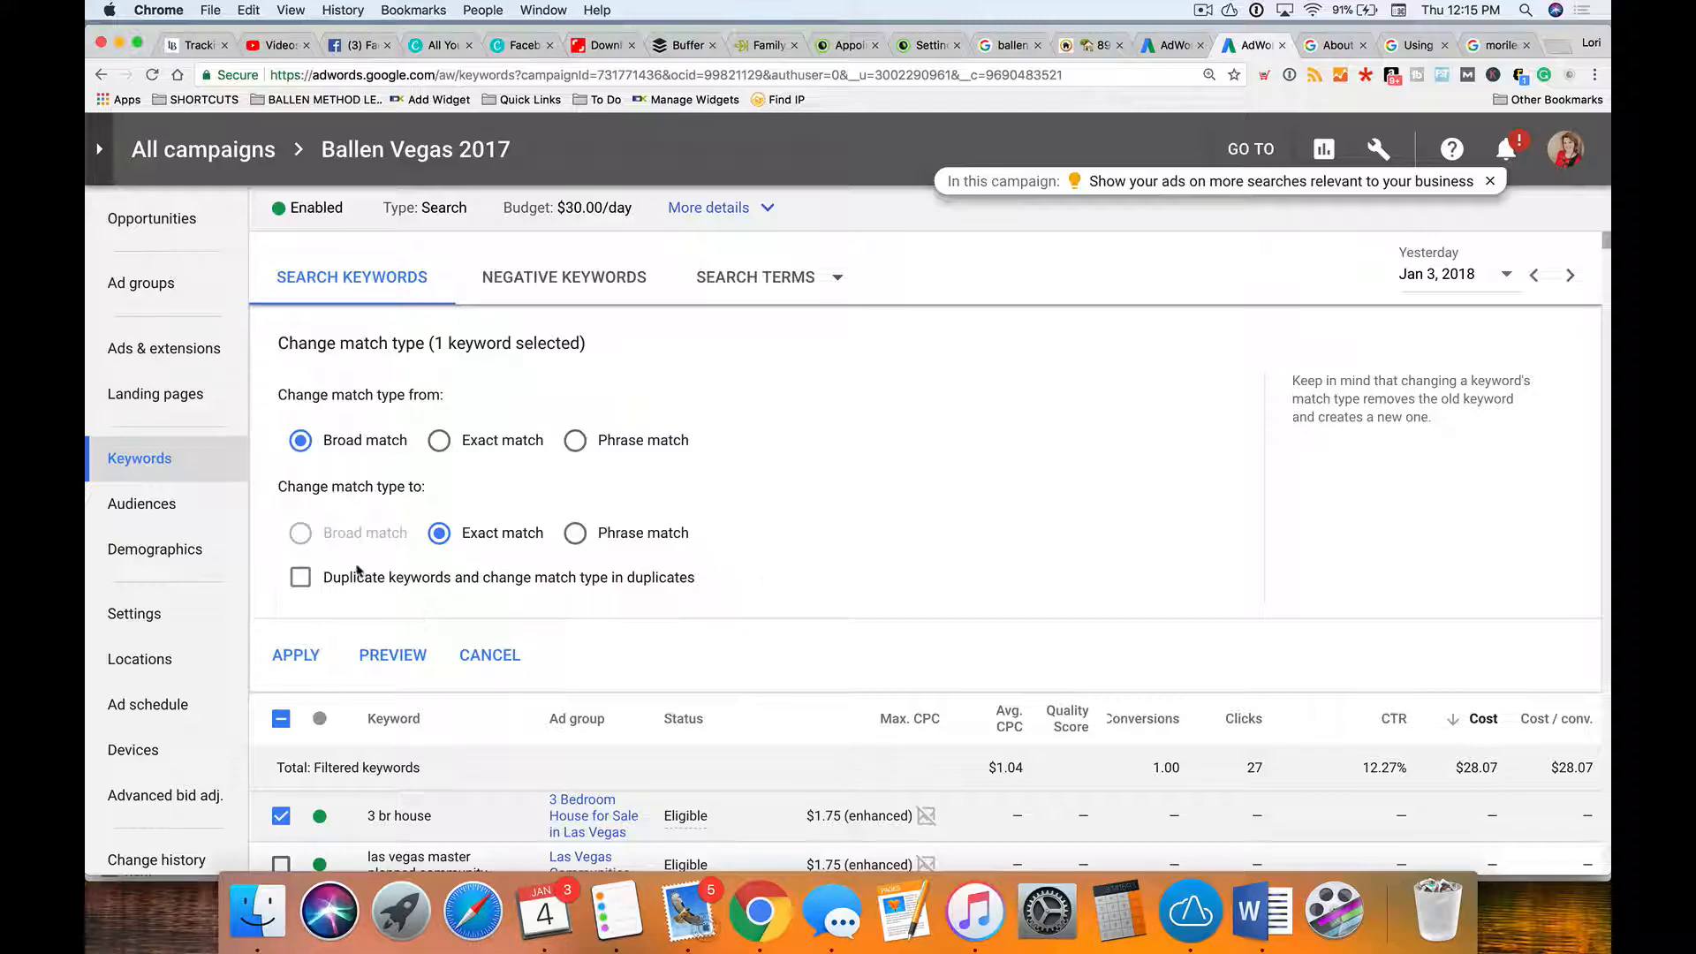
Step: Try the Duplicate keywords option and leave it unchecked, not yet applied
click(298, 576)
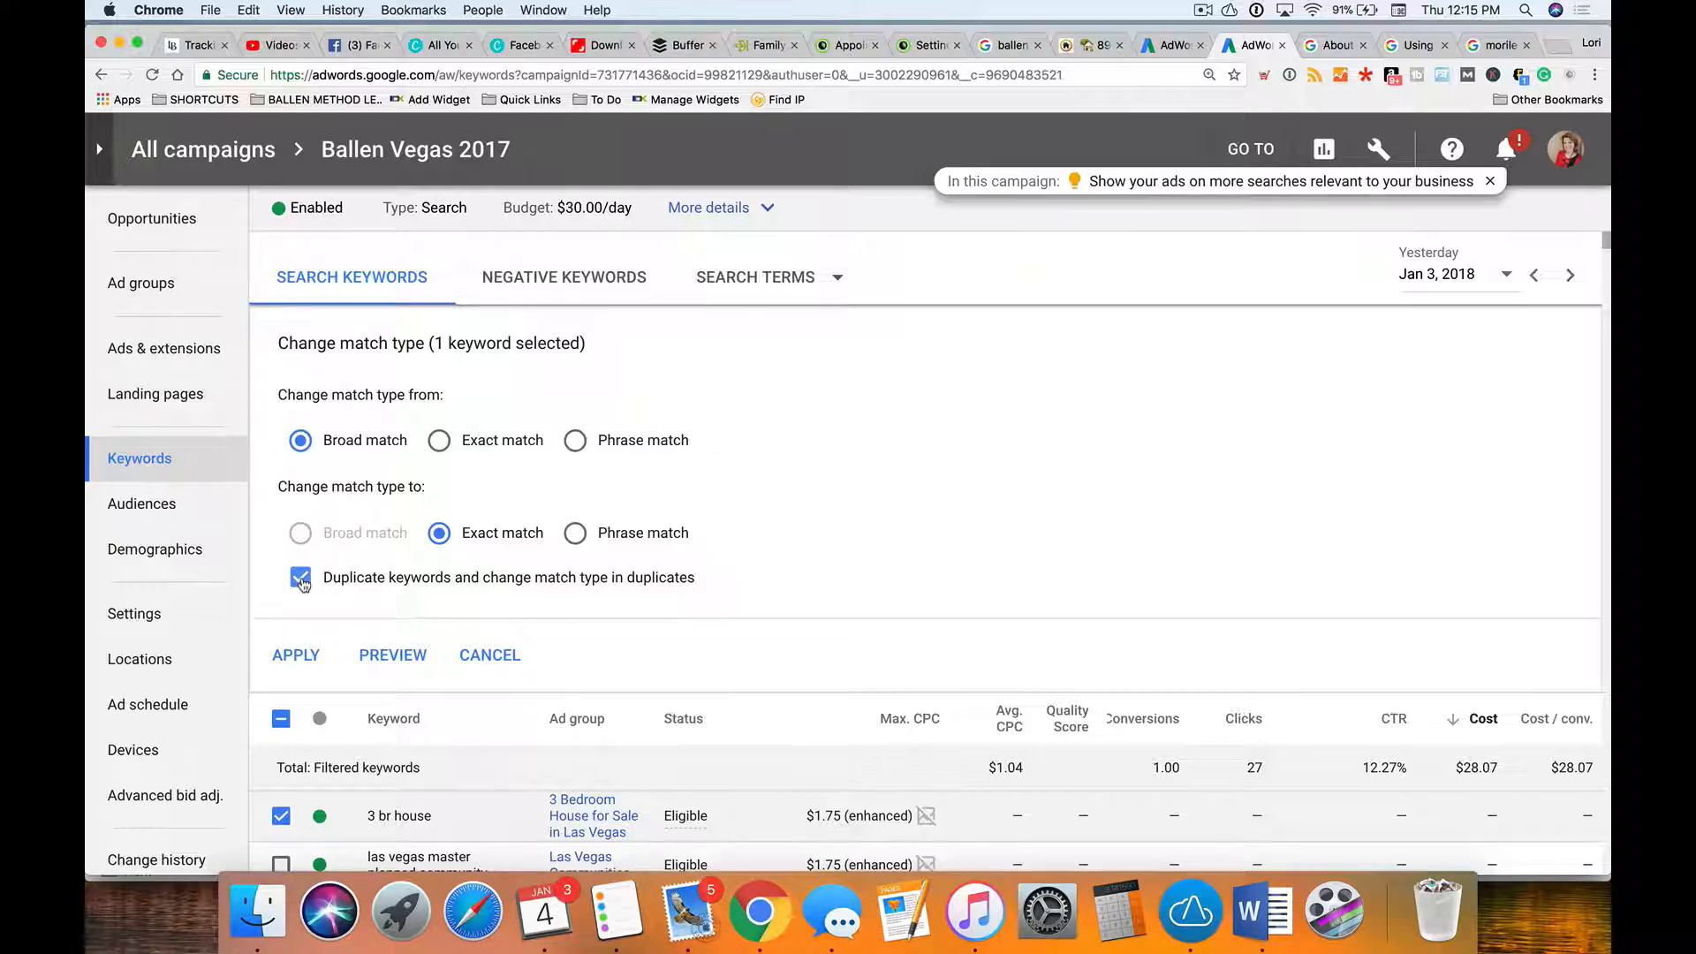
click(301, 576)
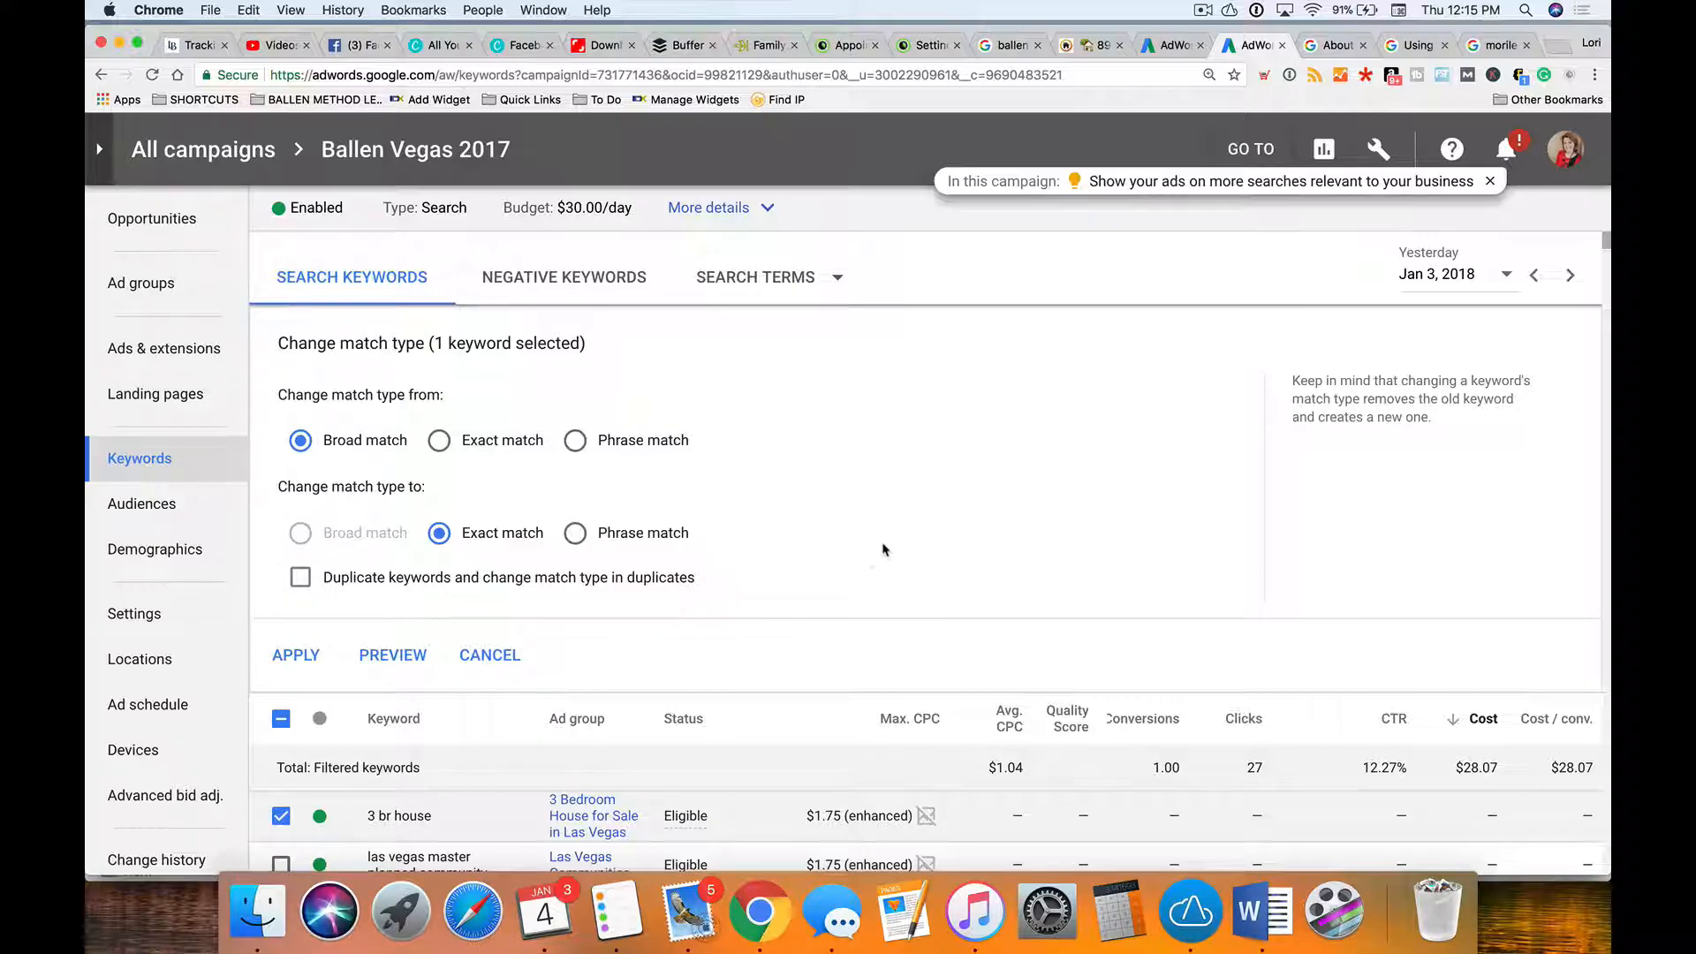
mouse_move(911, 512)
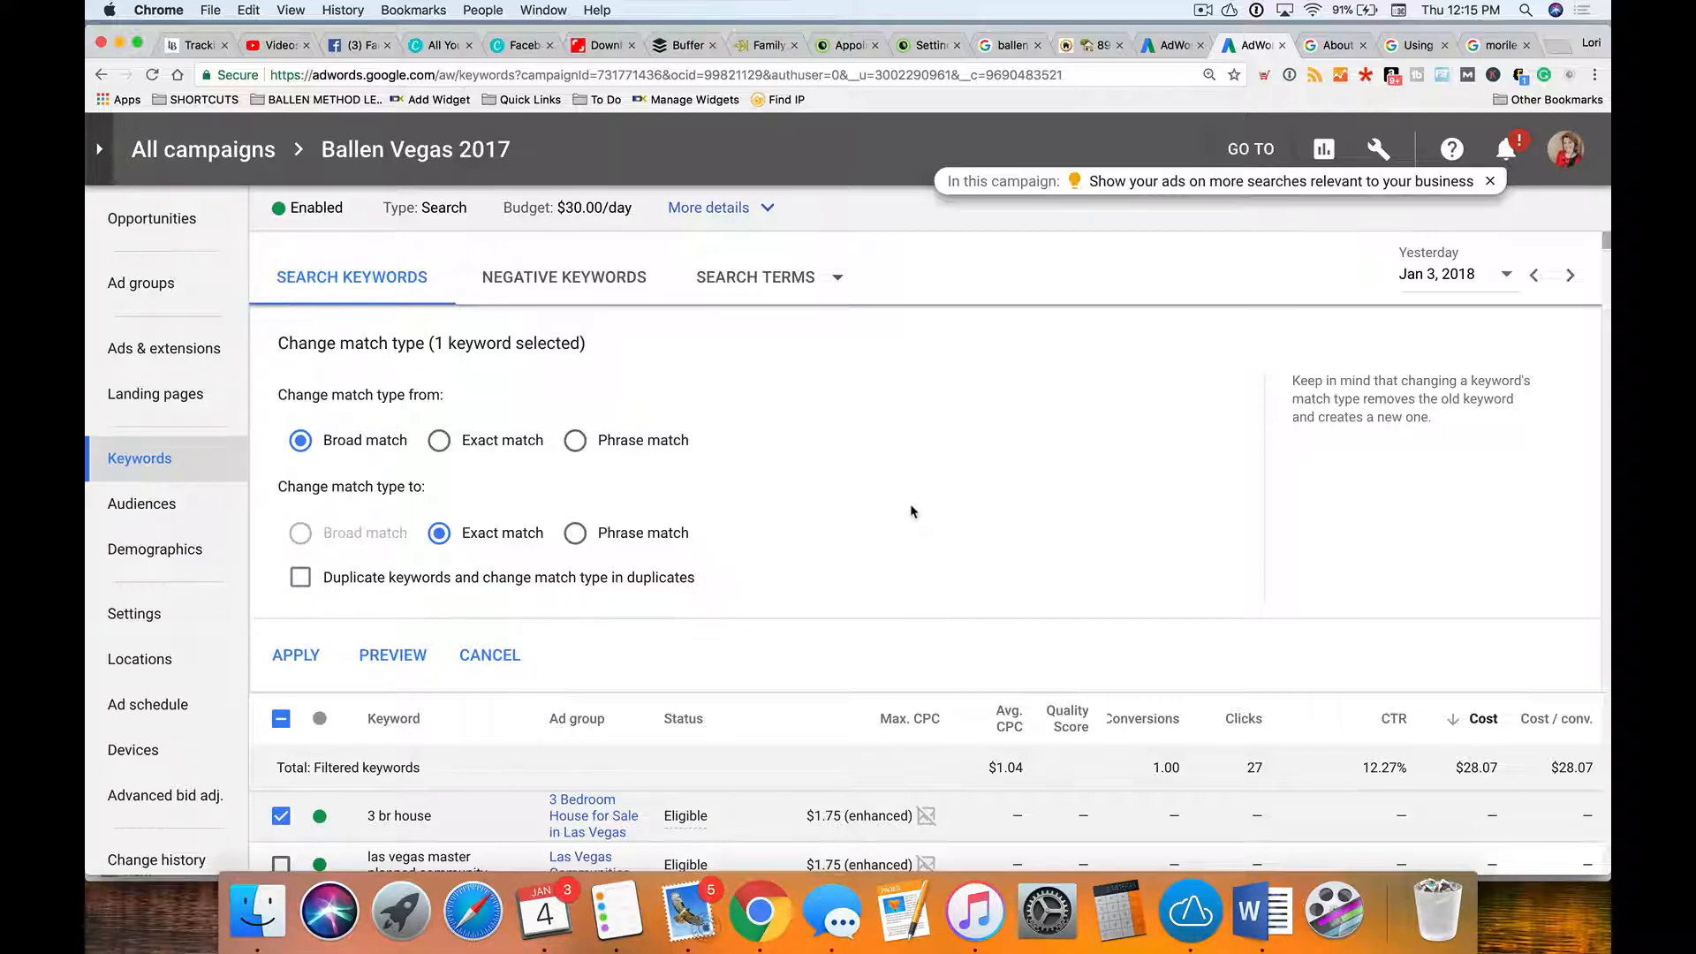